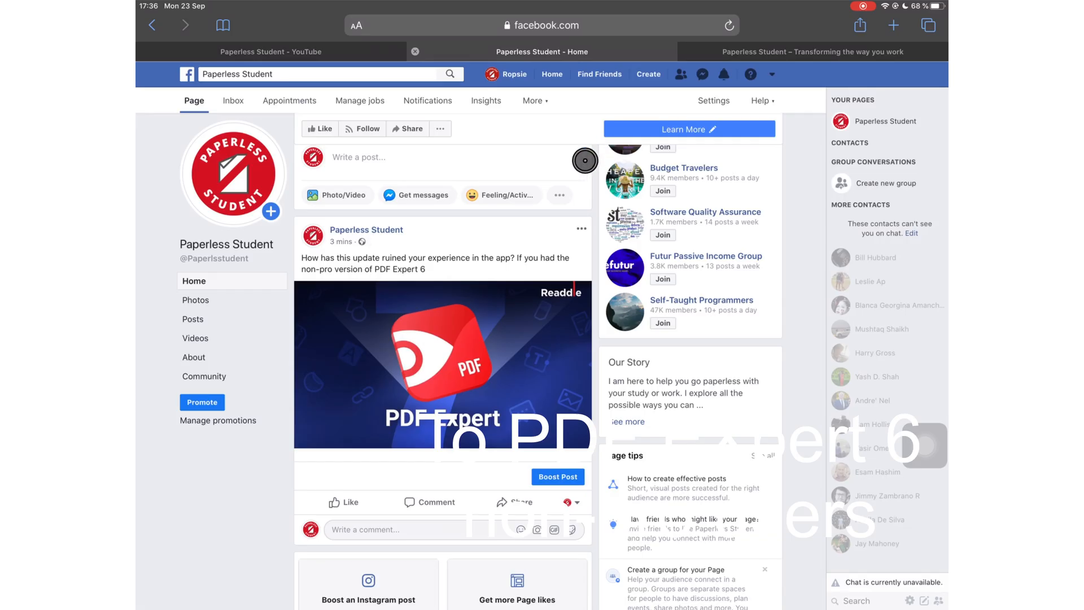
- Launch GoodNotes 5 from the Home Screen to show its Documents list
scroll(down, 3)
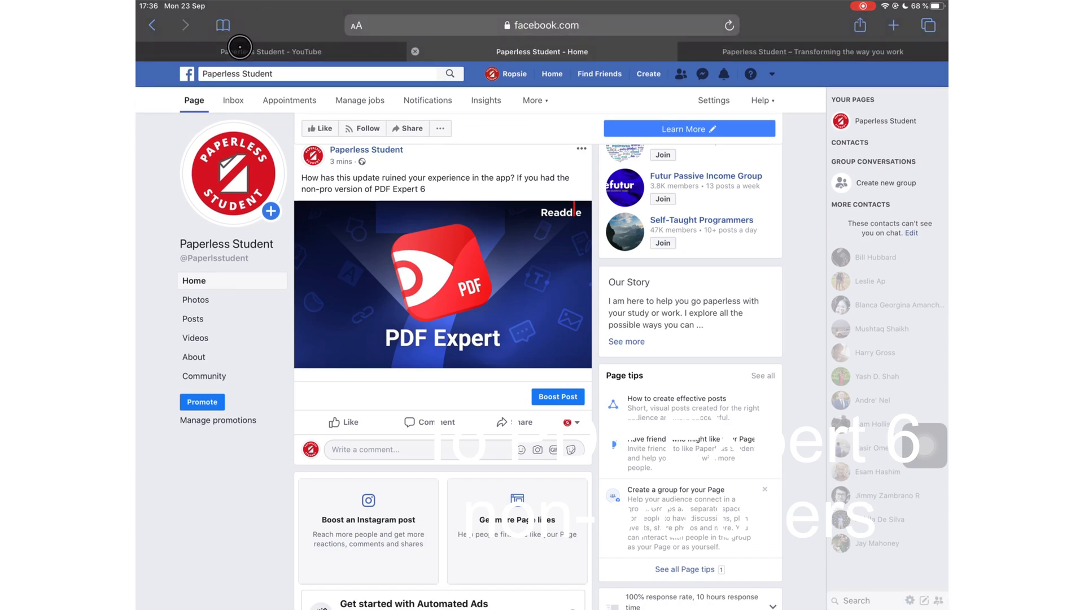
click(270, 51)
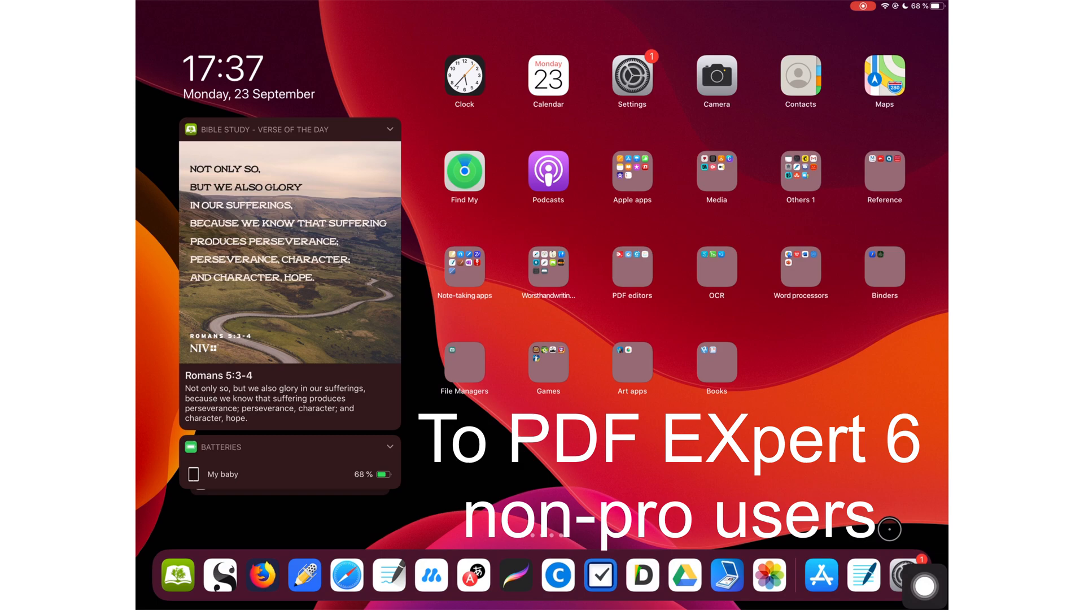
mouse_move(919, 538)
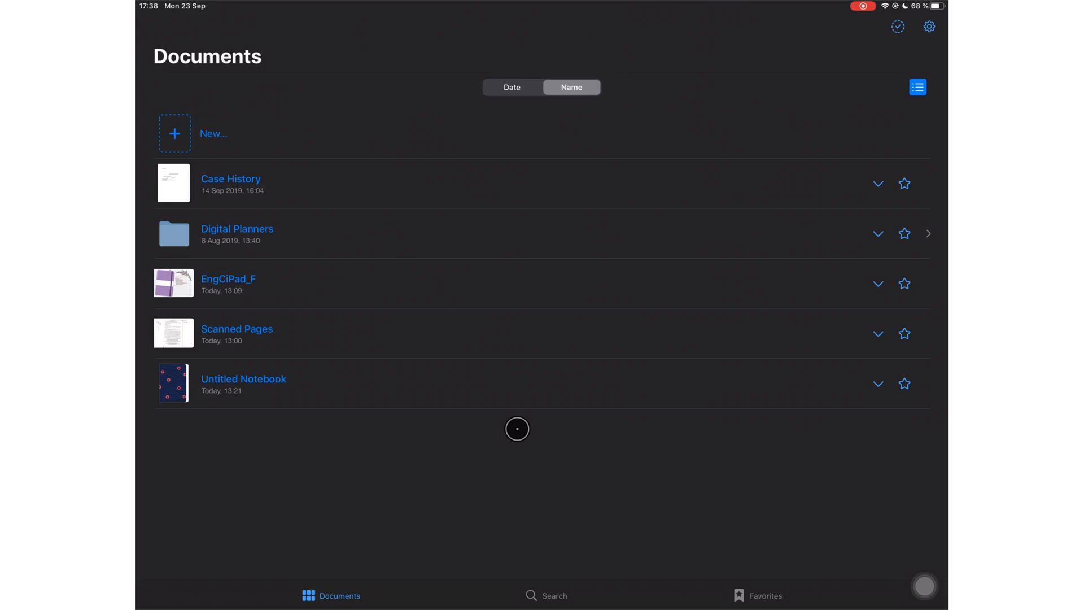
- Open the EngCiPad_F planner, then show the Untitled Notebook's More options menu
click(228, 278)
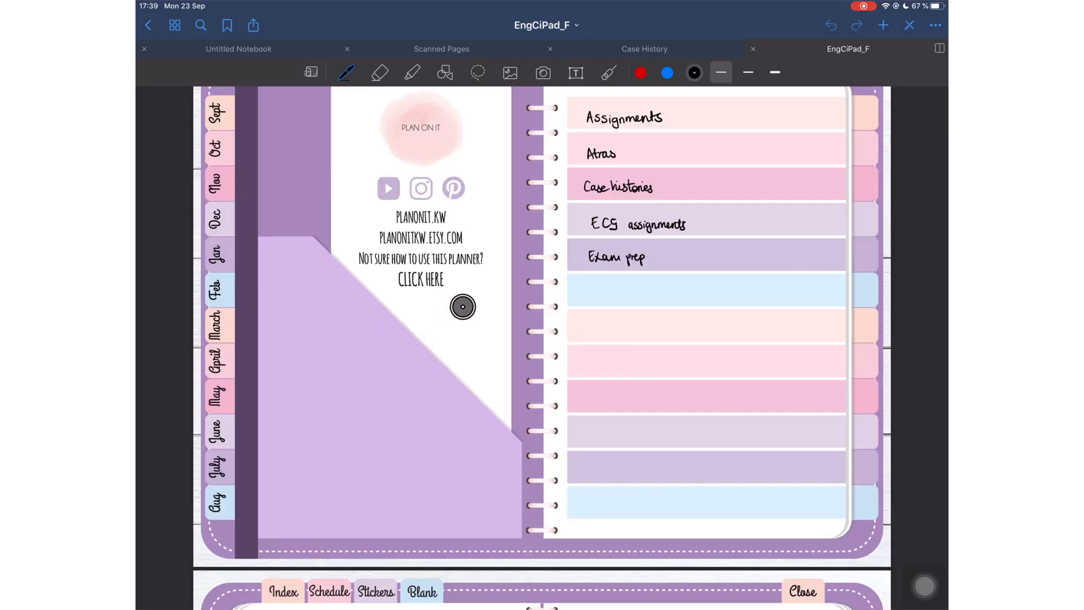
mouse_move(553, 141)
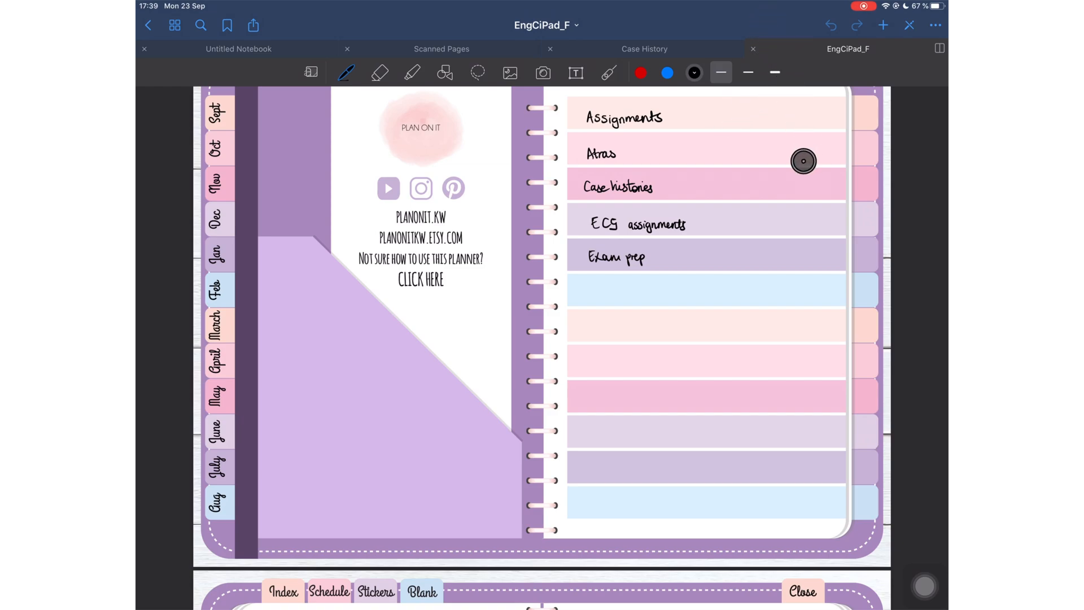
click(934, 25)
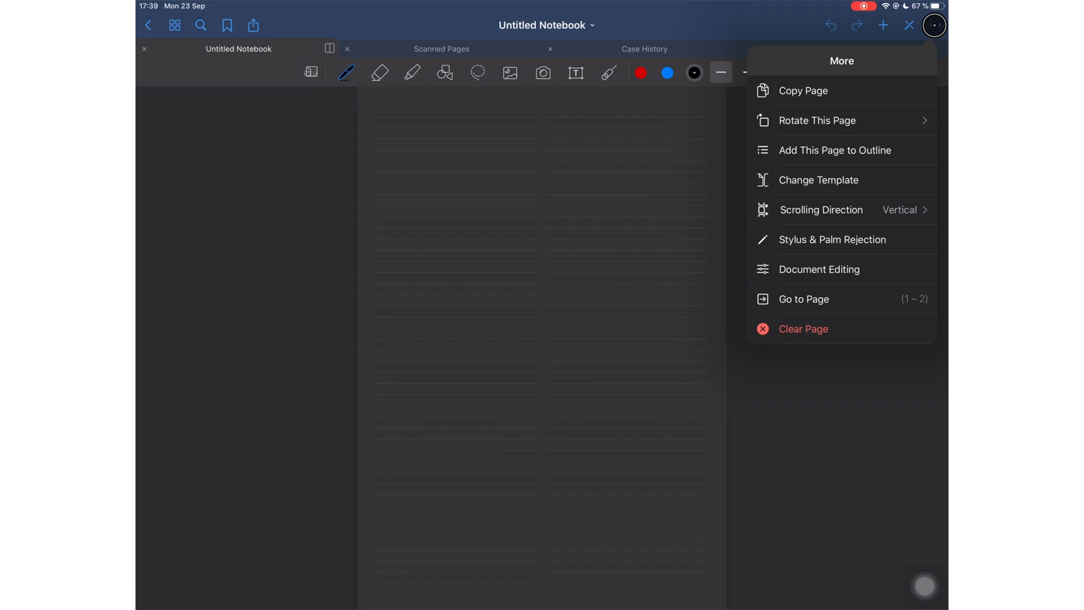
- Switch the page template to Two Column writing paper and change the A4 dark paper colour
click(818, 180)
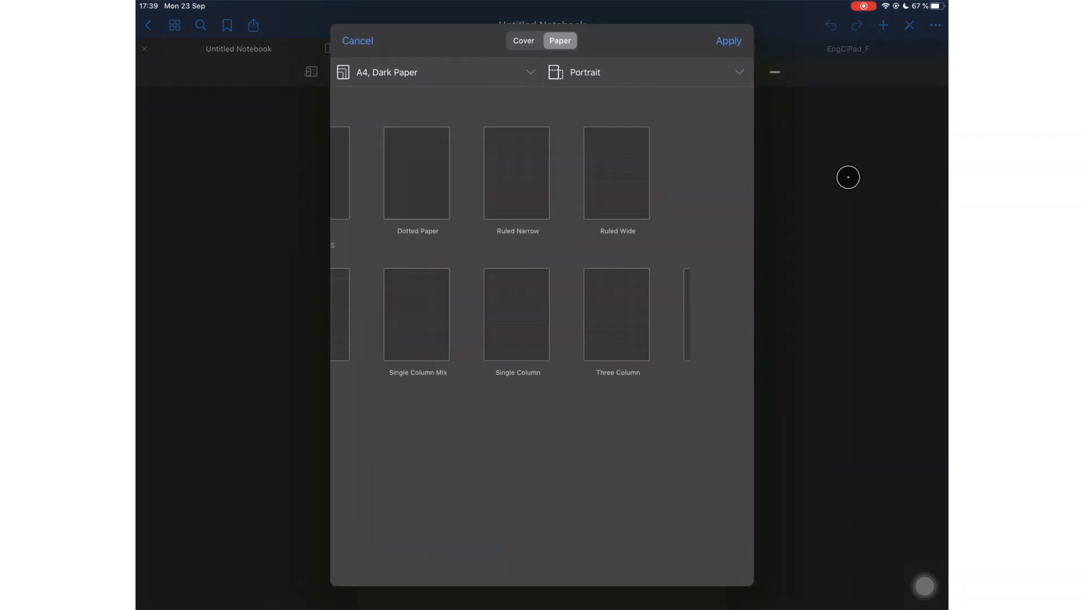
scroll(up, 3)
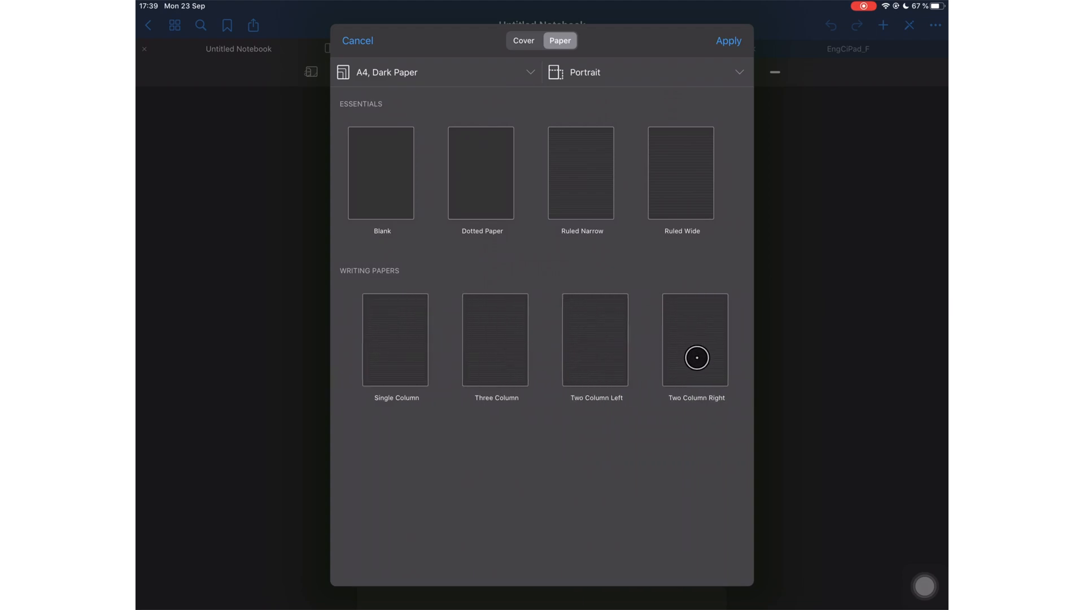
click(696, 339)
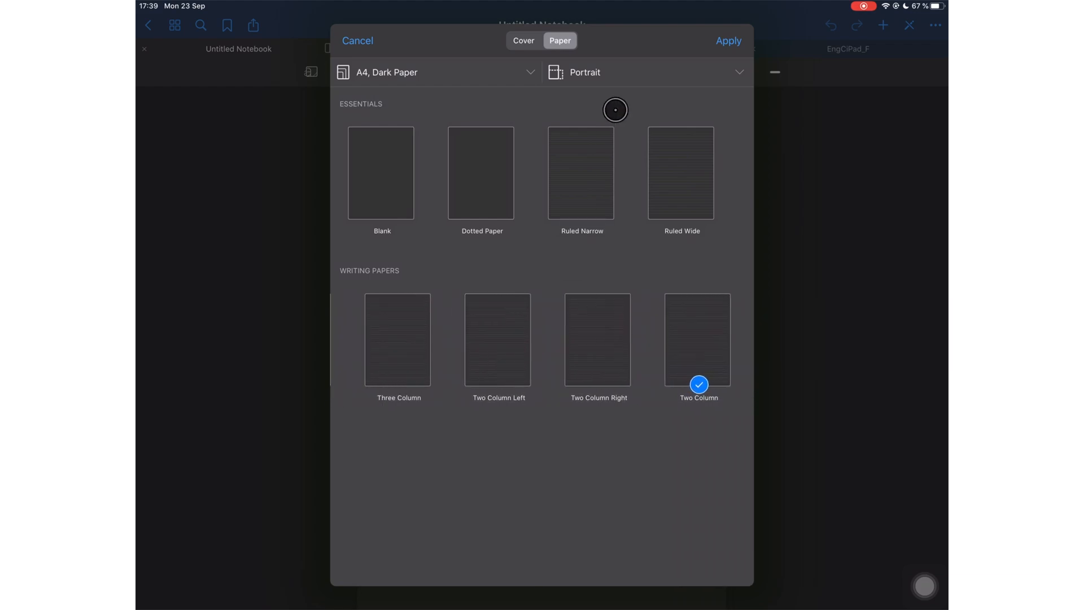
mouse_move(525, 164)
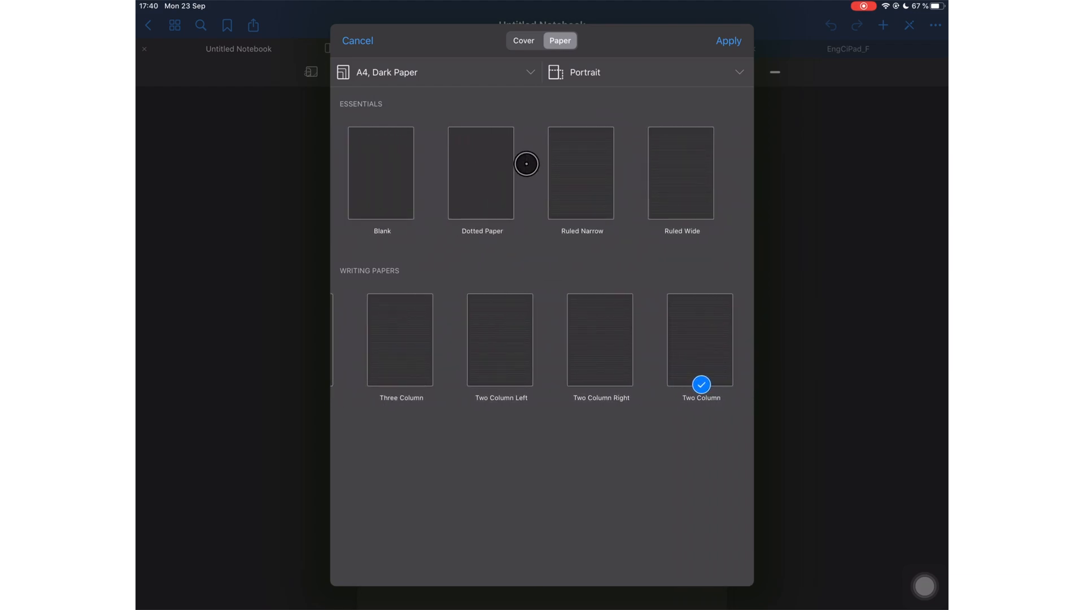
click(435, 72)
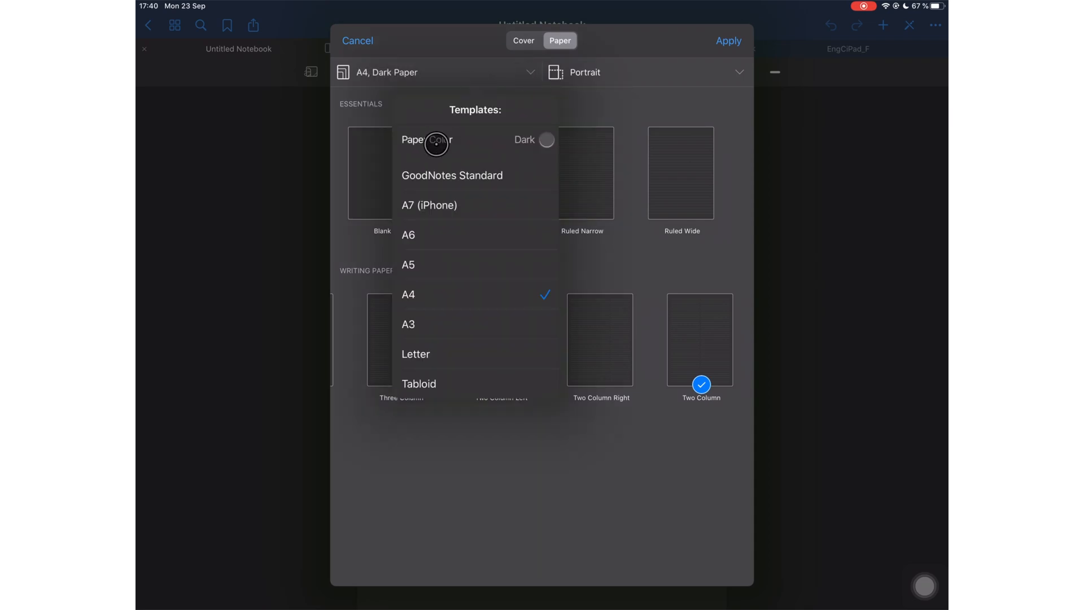
click(407, 264)
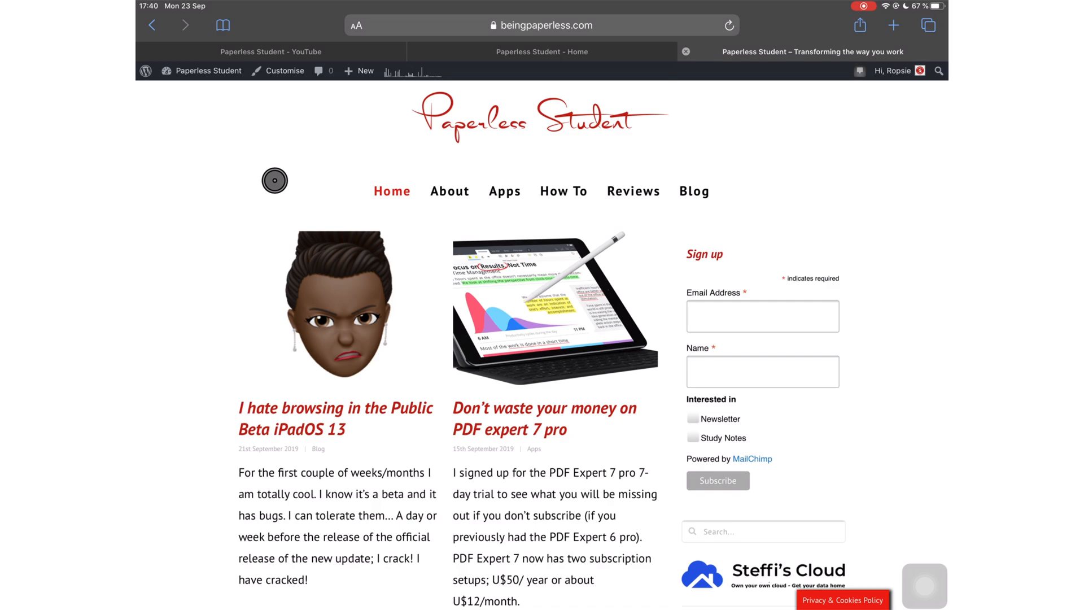
mouse_move(668, 290)
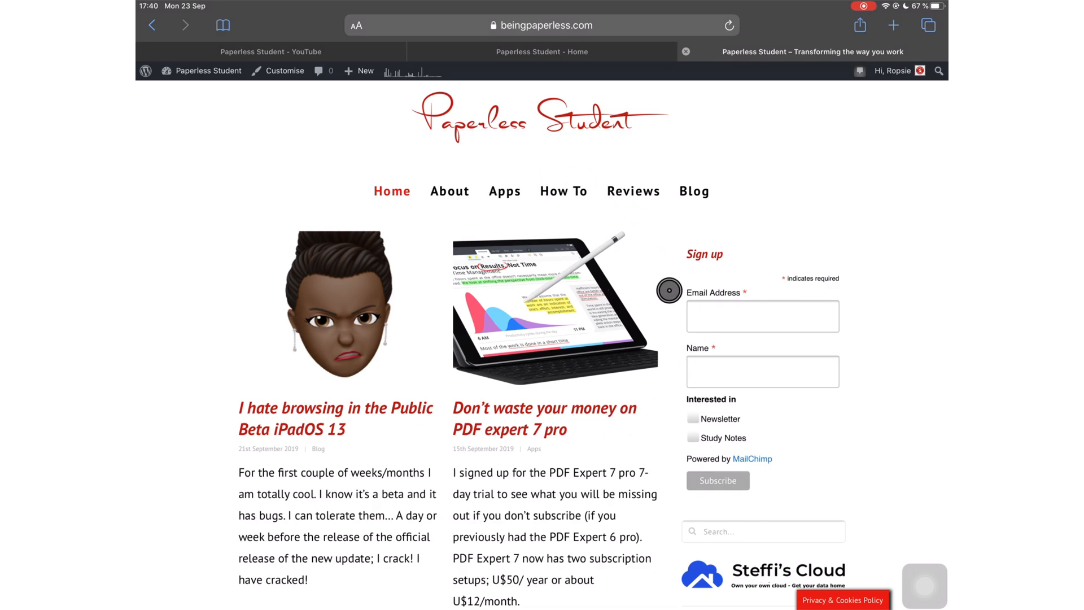
mouse_move(639, 316)
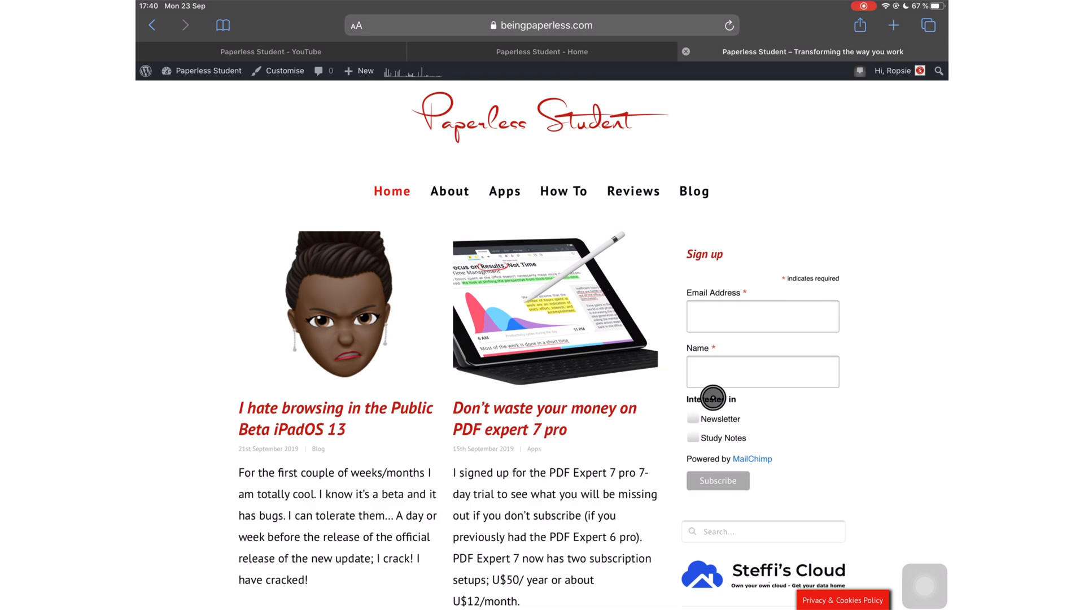
mouse_move(671, 322)
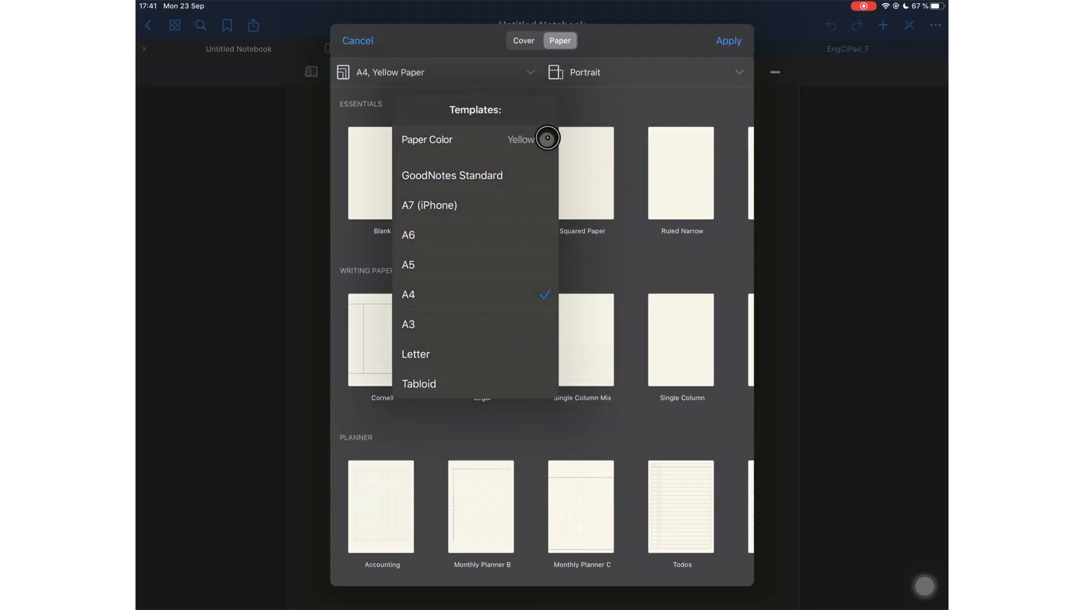
- Cycle the paper colour through white back to dark and apply the dark ruled paper
click(526, 138)
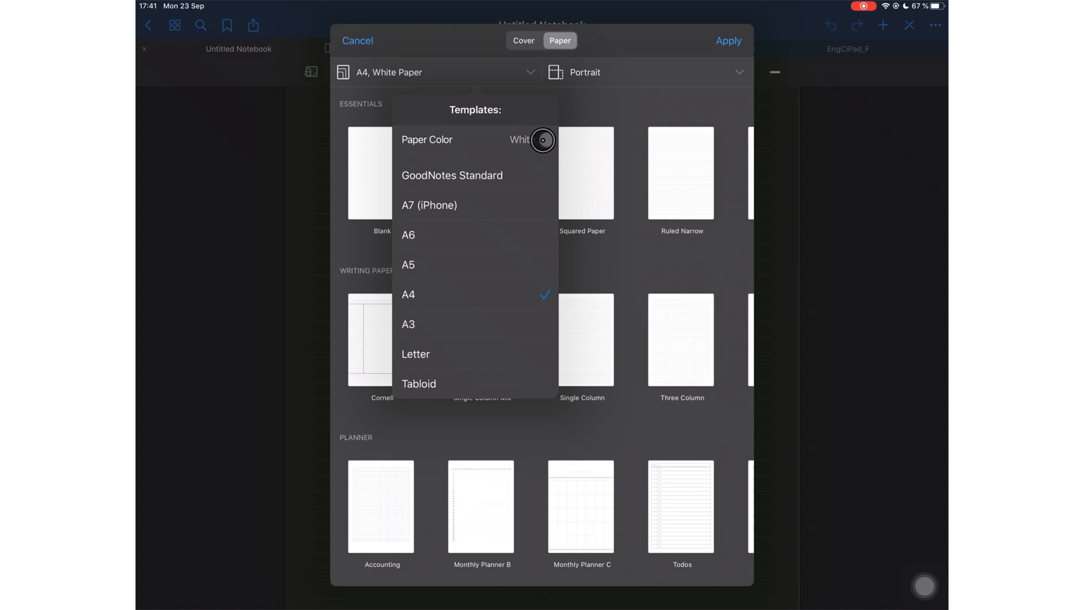
click(543, 139)
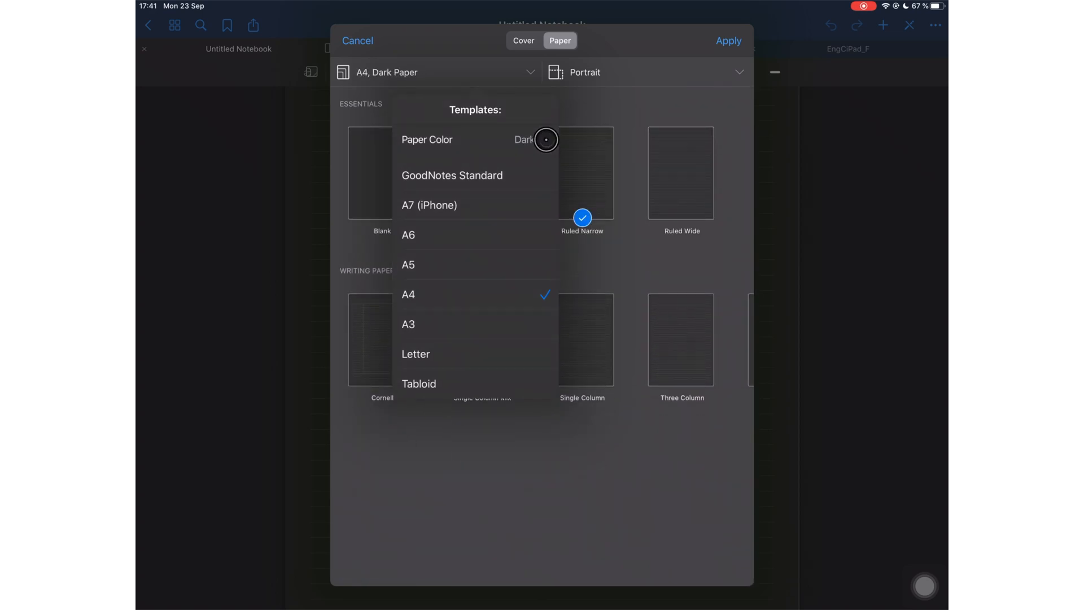
click(728, 40)
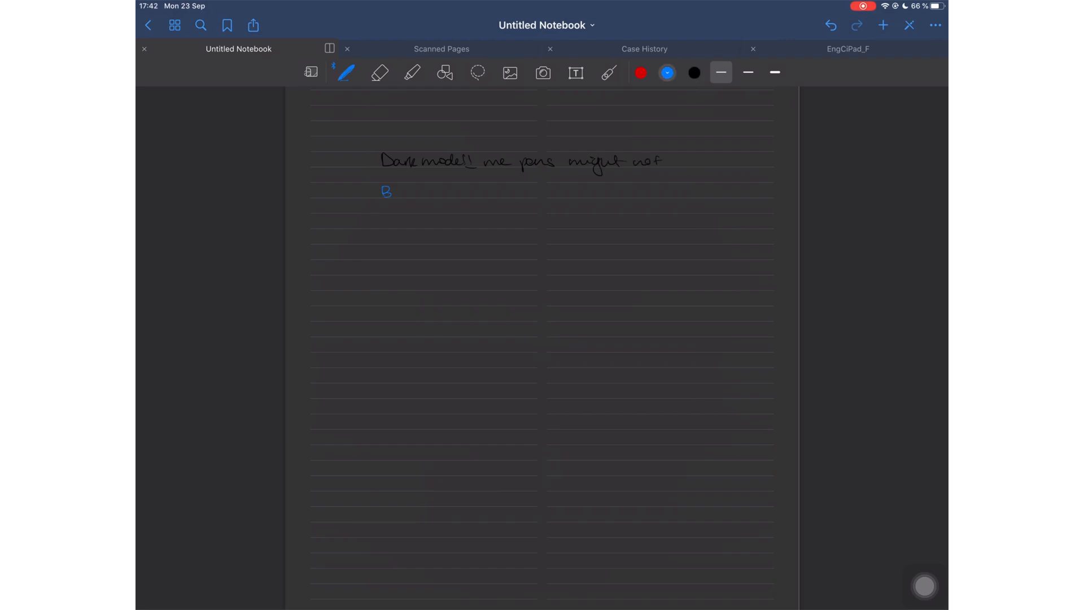
- Handwrite a line of blue notes on the dark page, then open Split View
drag(387, 191, 443, 192)
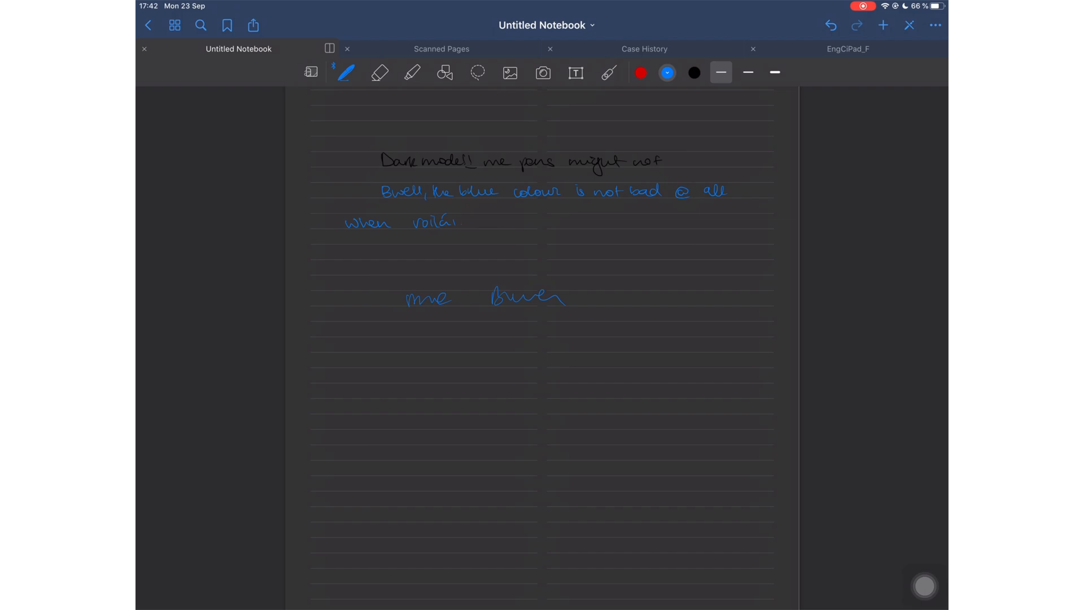
click(443, 72)
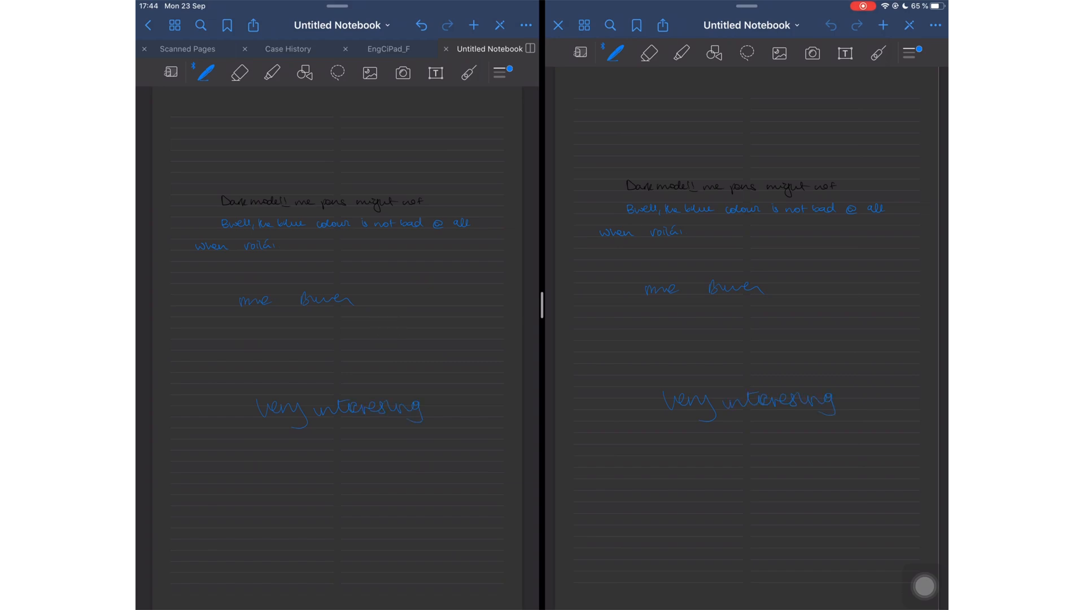
- Doodle a face on the dark notebook page beside the EngCiPad_F planner pane
scroll(up, 3)
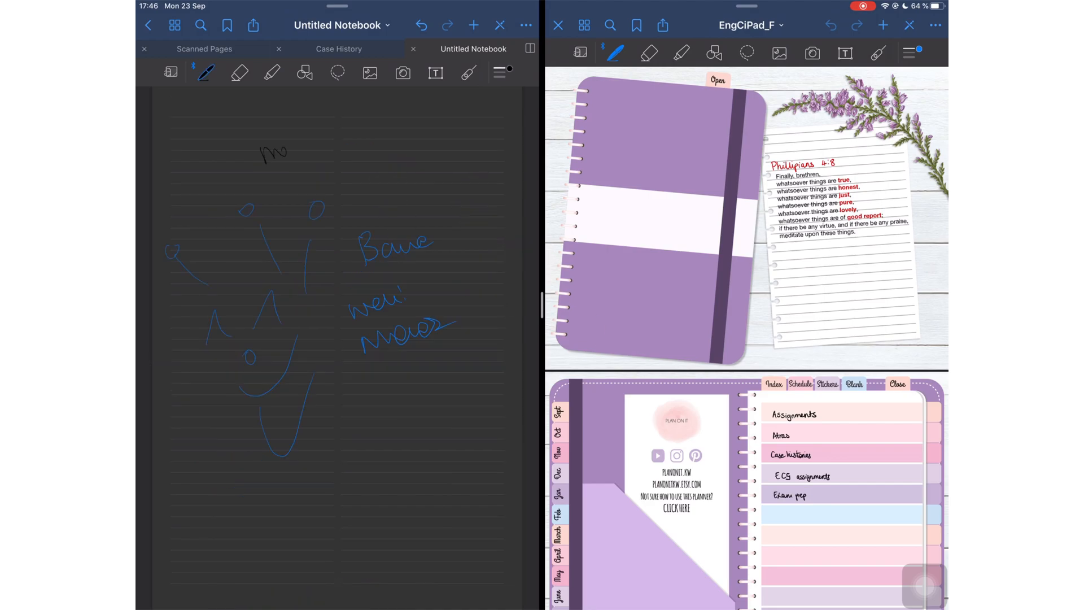
- Undo, redo, and undo the pink stroke again, then return to the Documents library
text(black ink no)
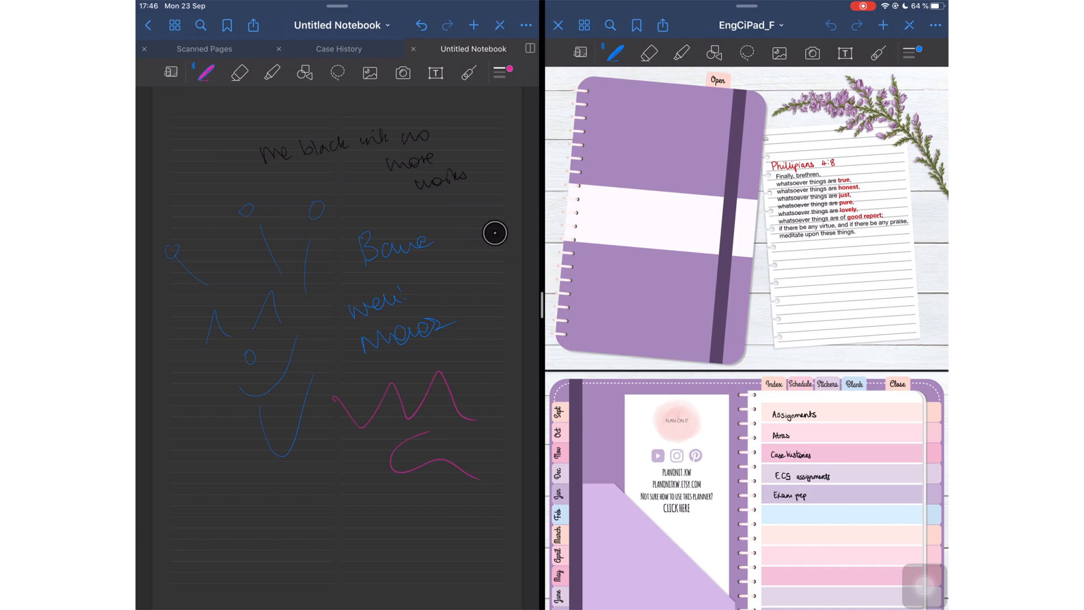
click(421, 24)
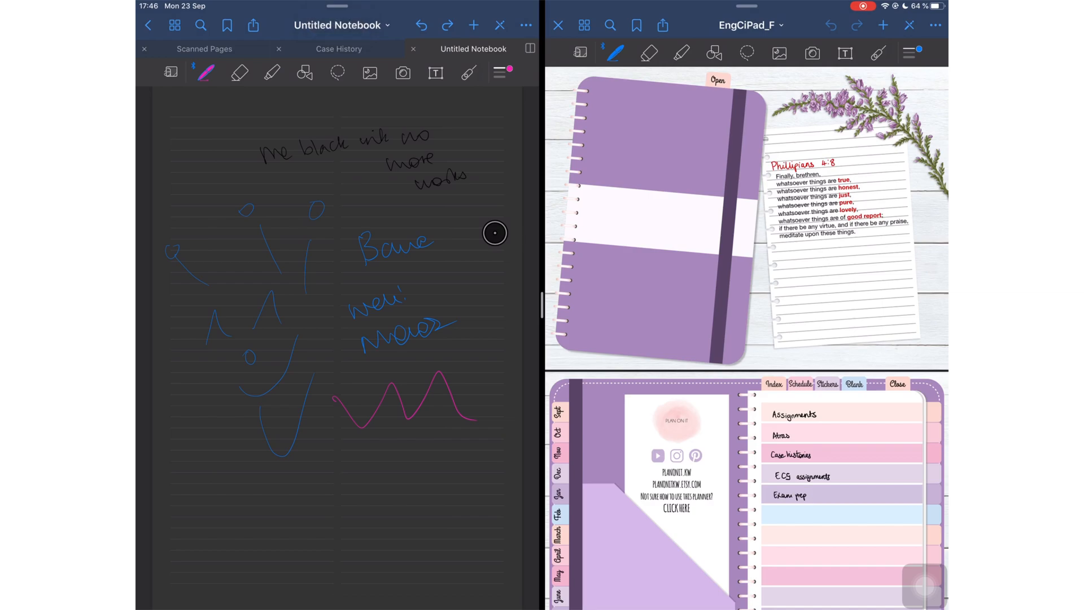
click(420, 25)
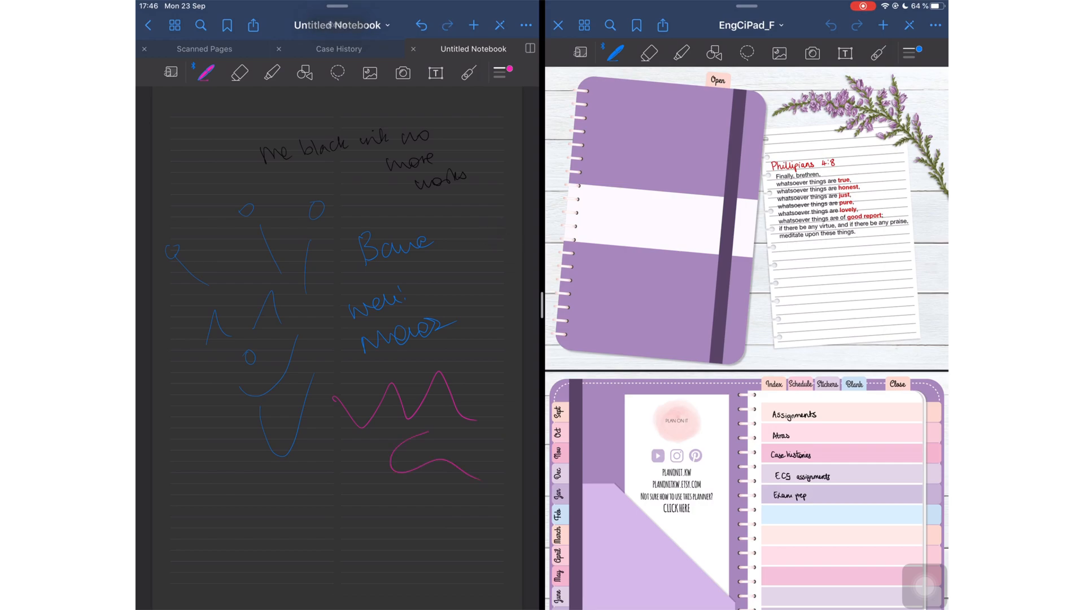
click(421, 25)
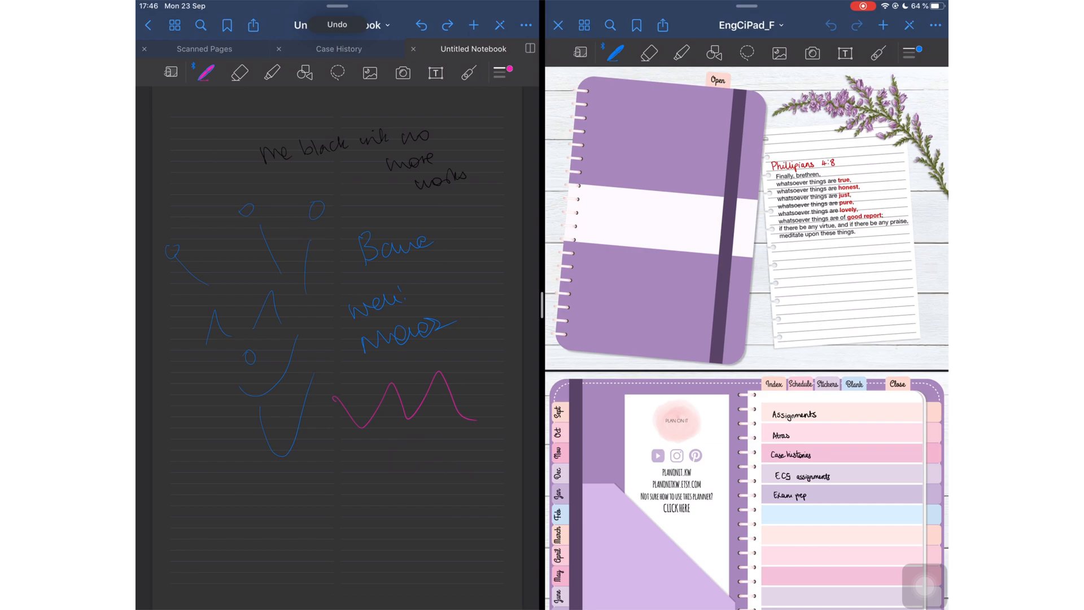
click(337, 25)
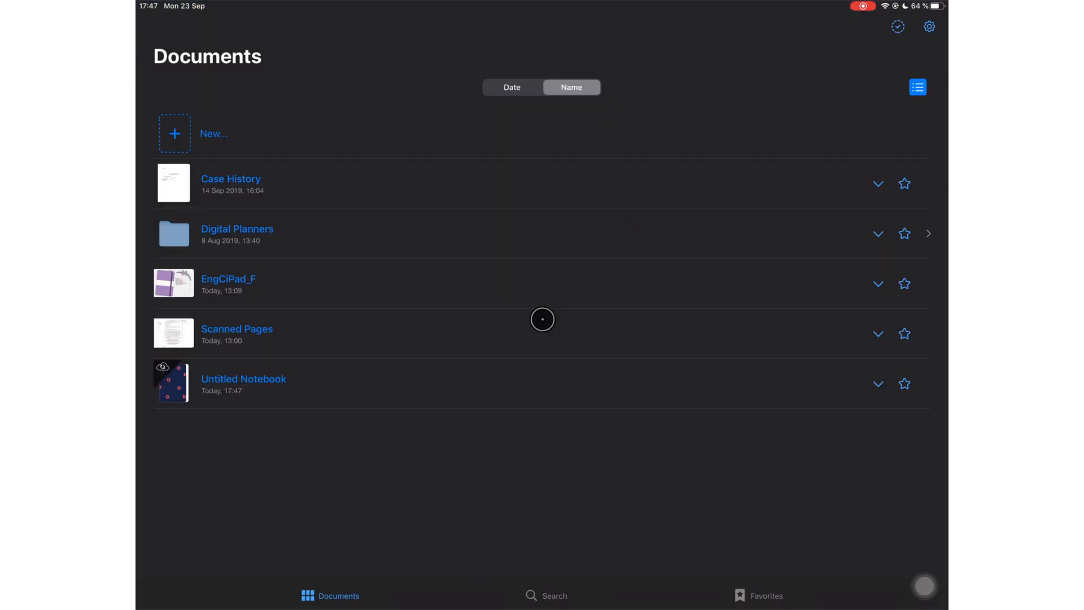
- In selection mode, toggle Select All and Select None and check Case History
click(897, 27)
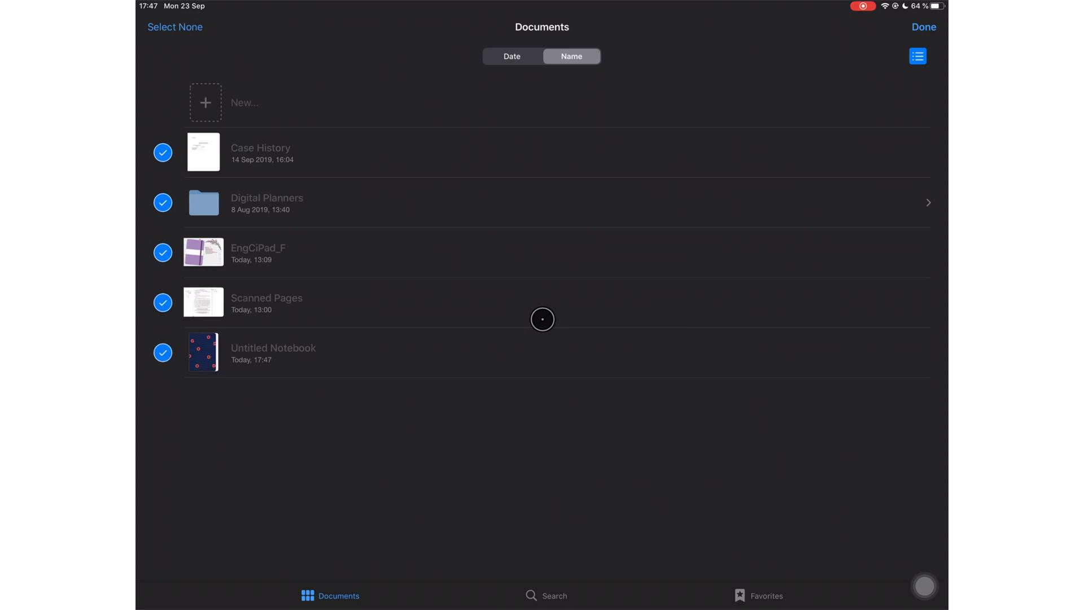
click(175, 27)
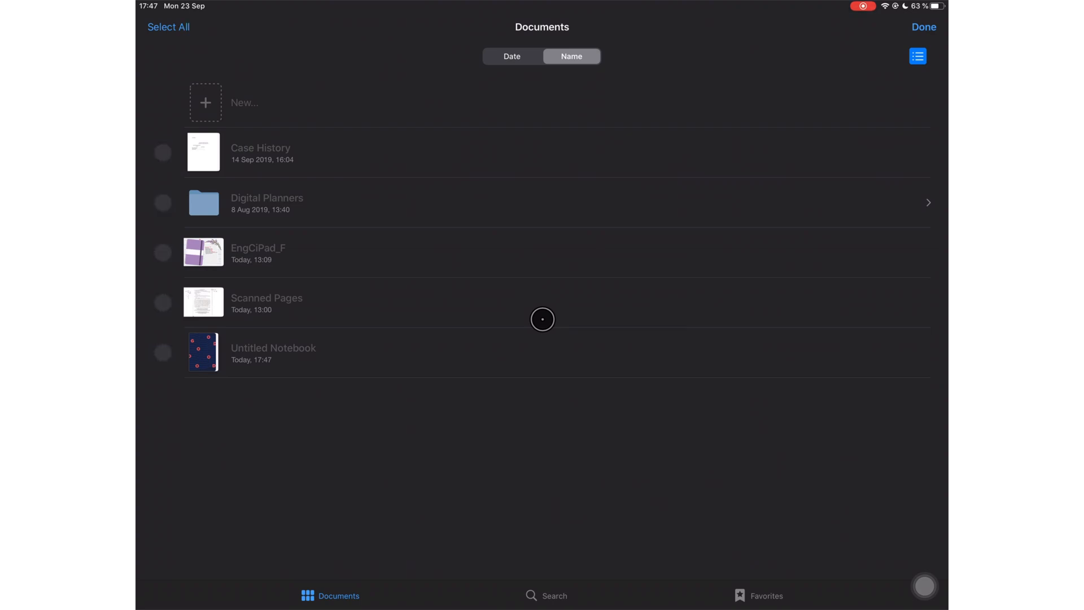
click(163, 152)
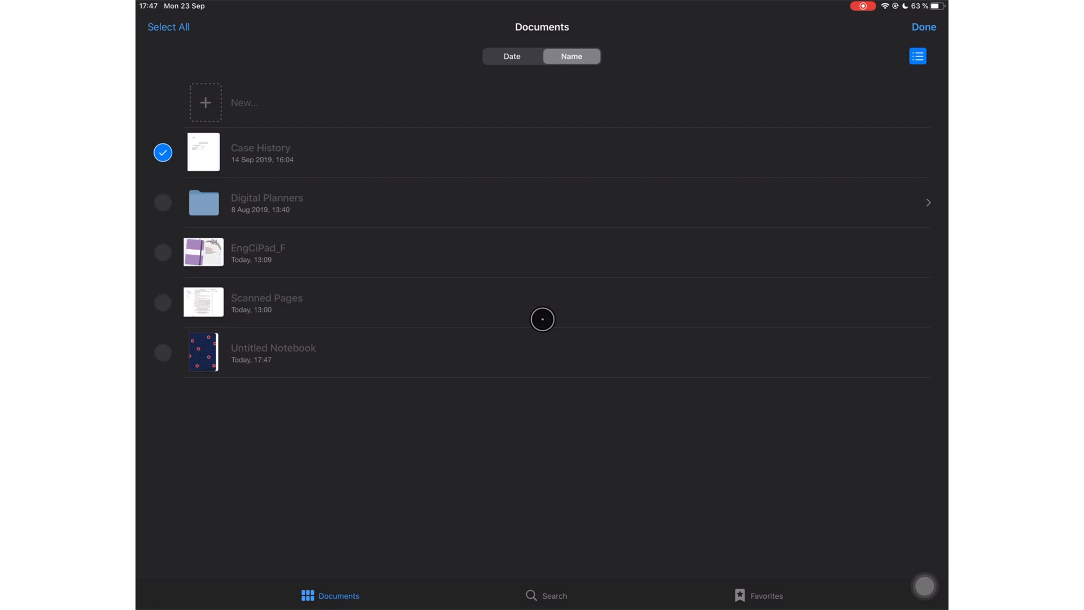
click(168, 27)
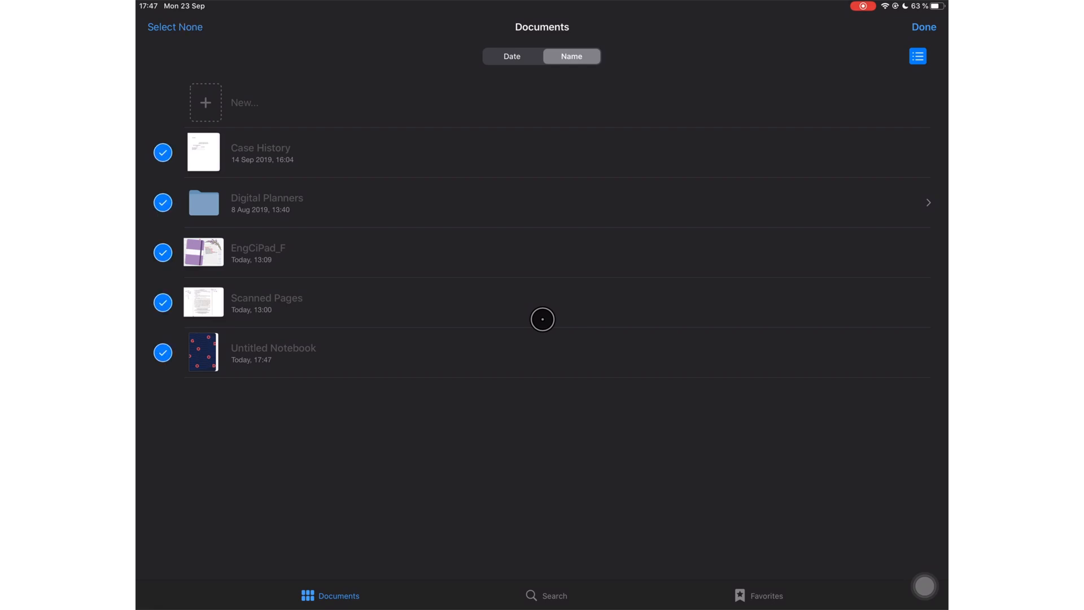
click(174, 27)
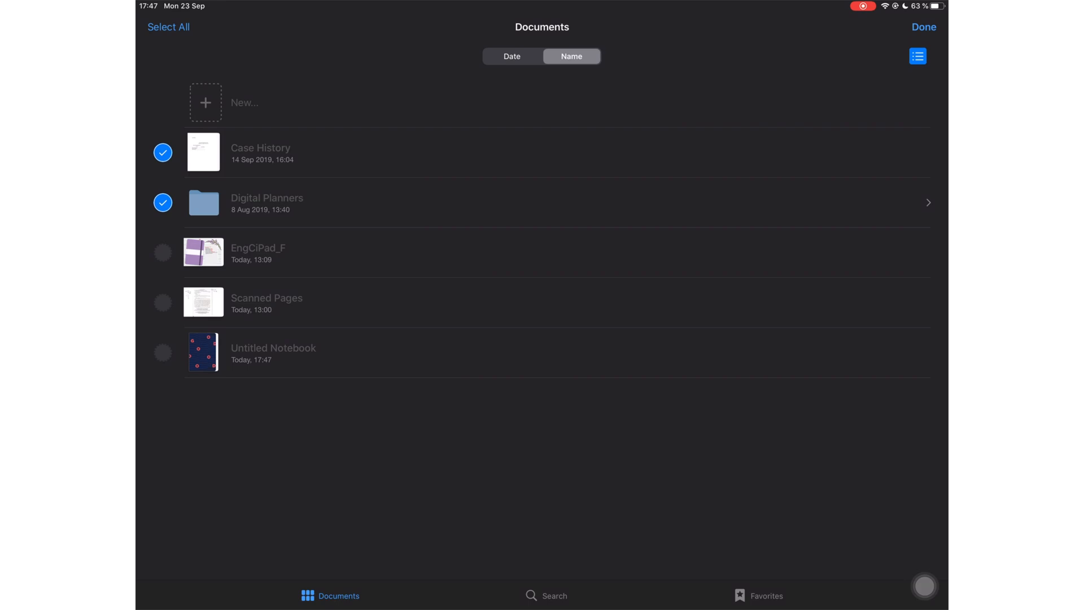
- Toggle Select All again, leave selection mode, and open Scanned Pages
click(168, 27)
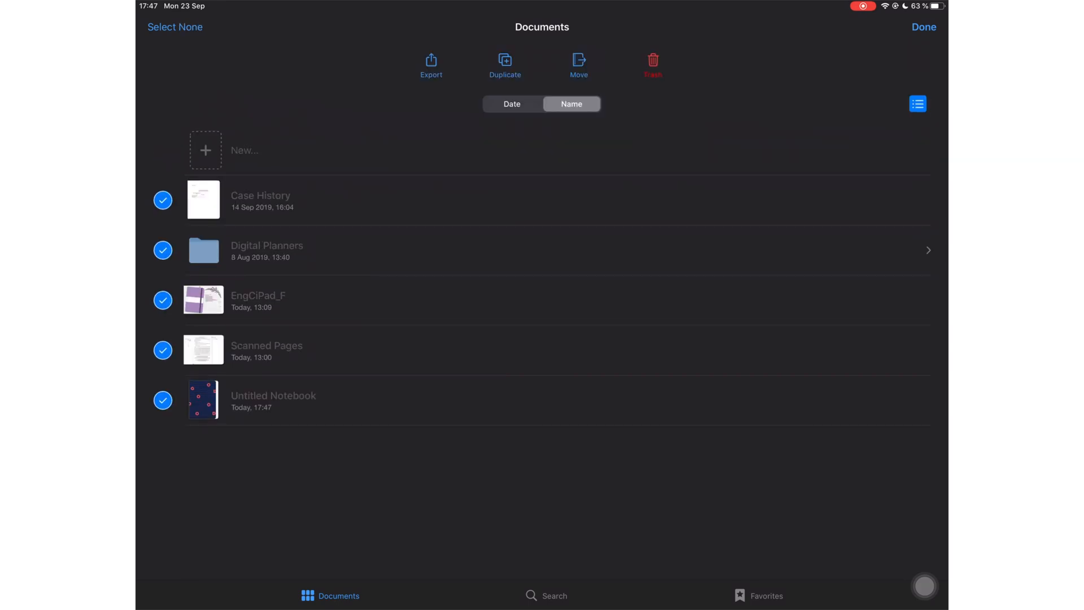
click(175, 27)
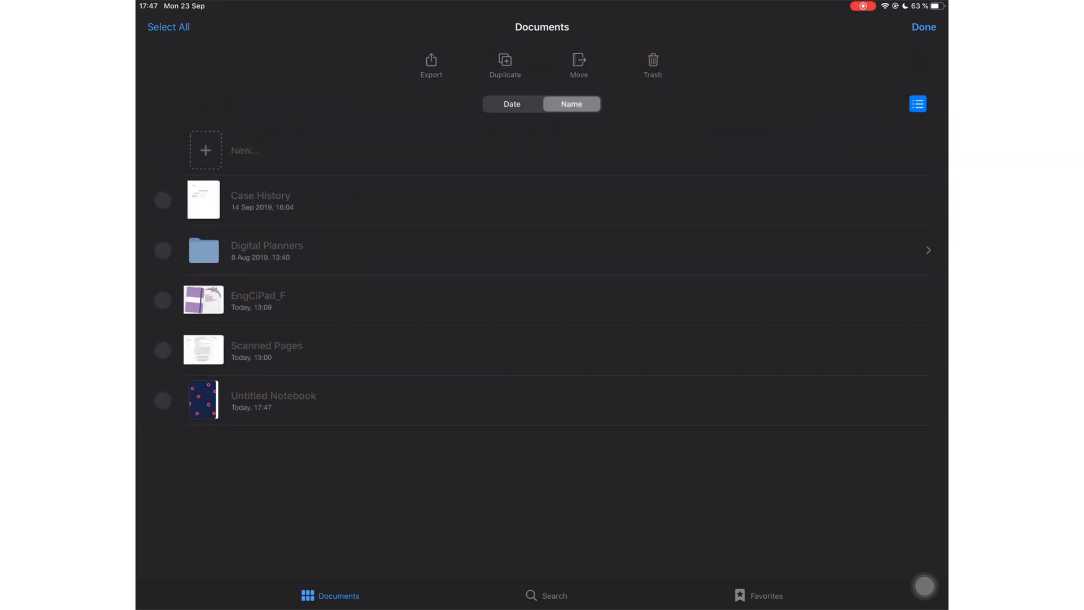
click(168, 27)
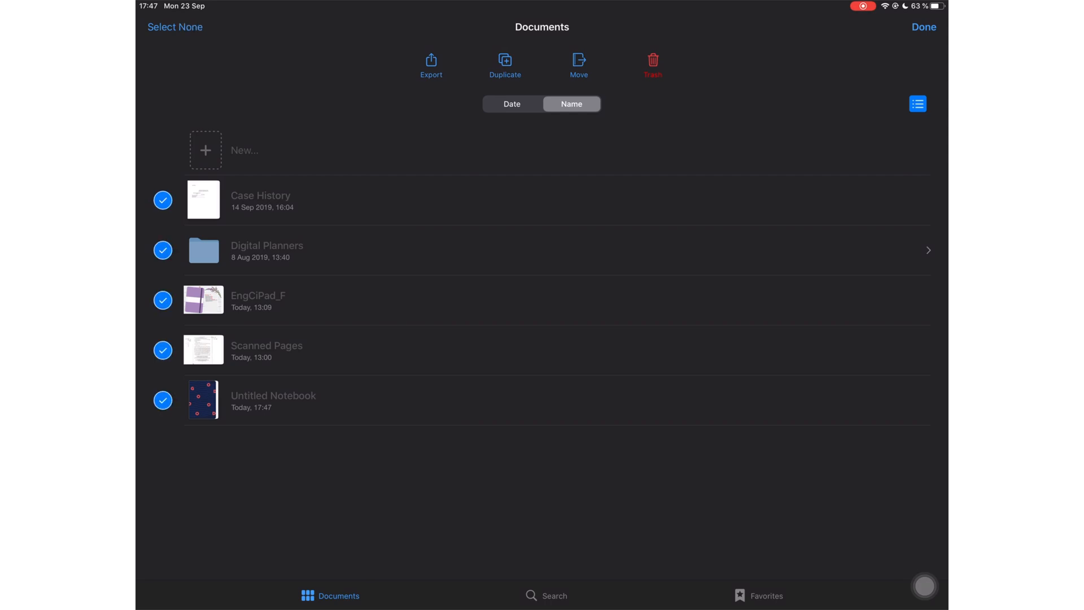
click(923, 27)
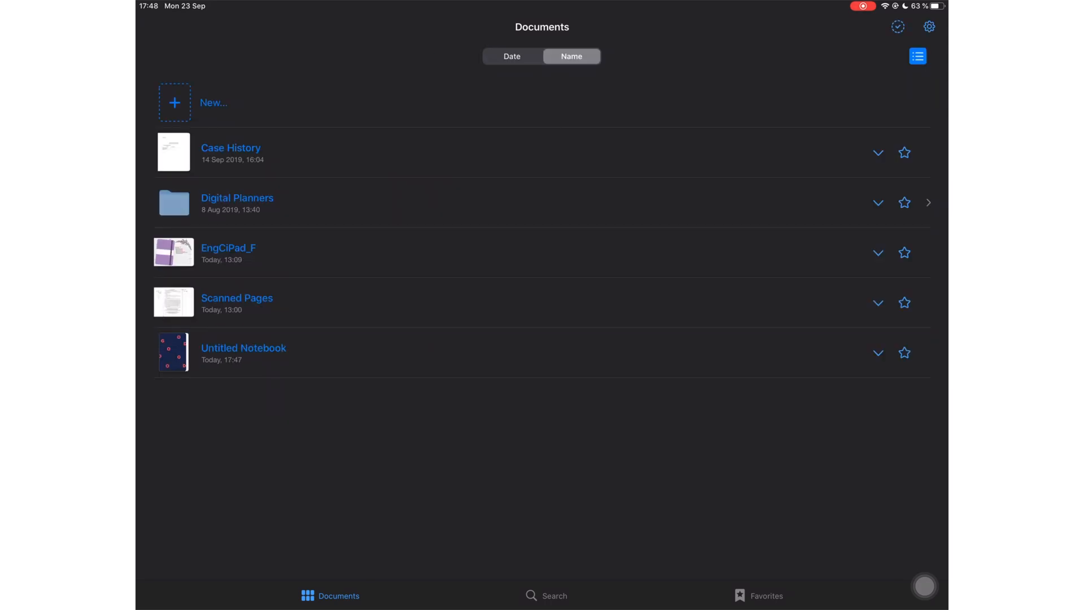
click(237, 297)
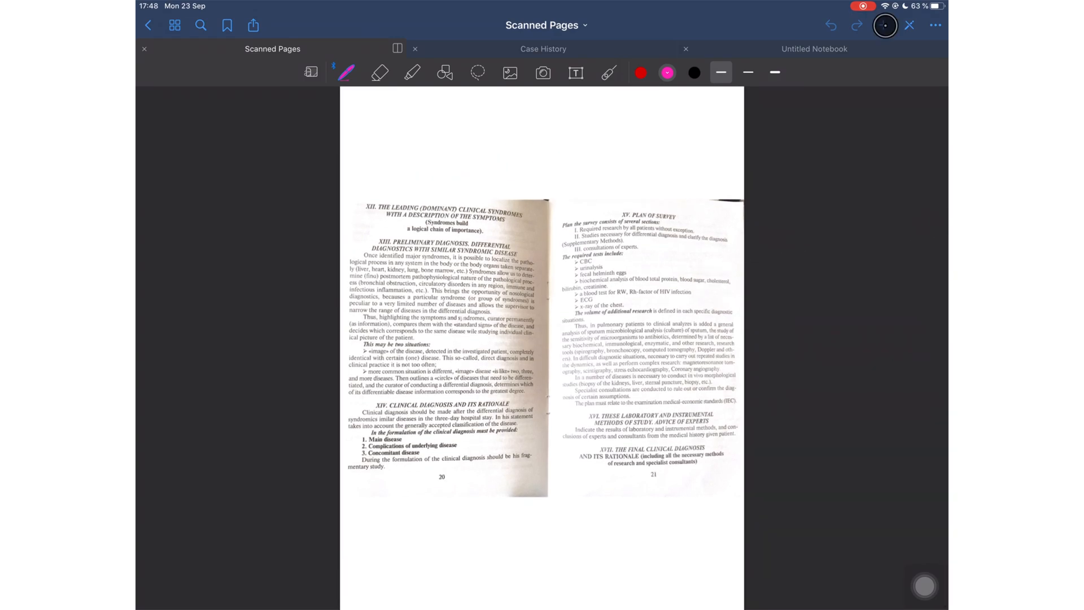
- Scan the textbook page with the camera via Scan Documents into Scanned Pages
click(883, 25)
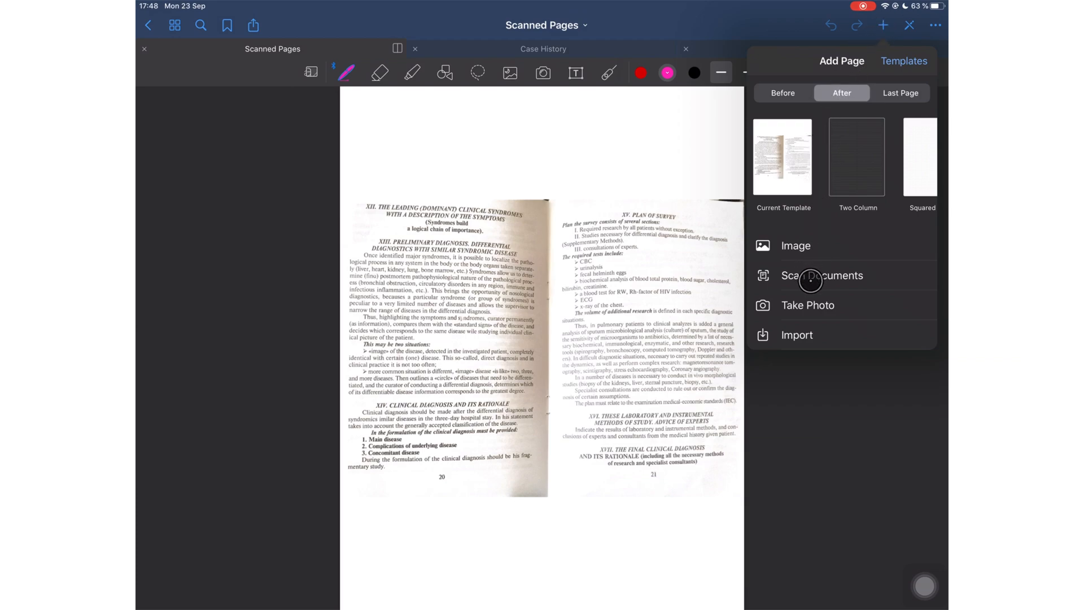
click(821, 275)
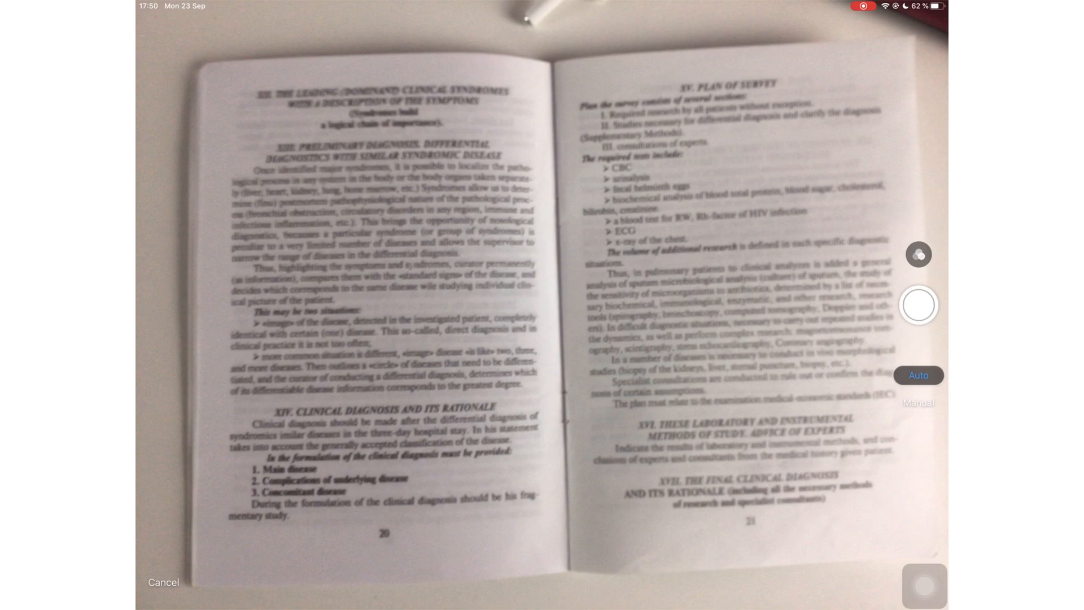
click(919, 403)
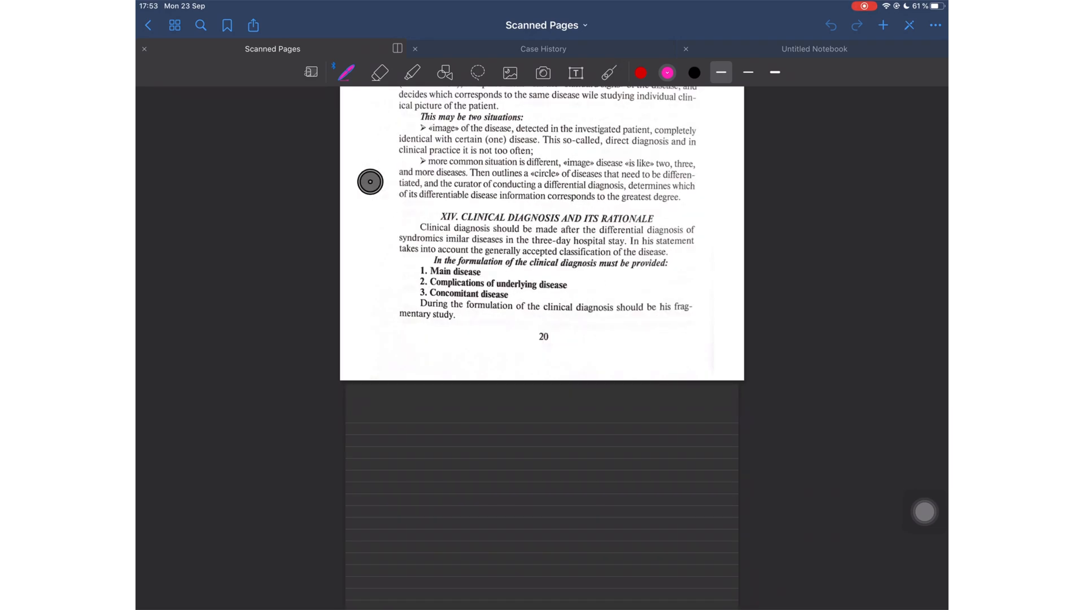
- Search the scans for 'diagnosis', step to the next match, and scroll to page 21
click(200, 25)
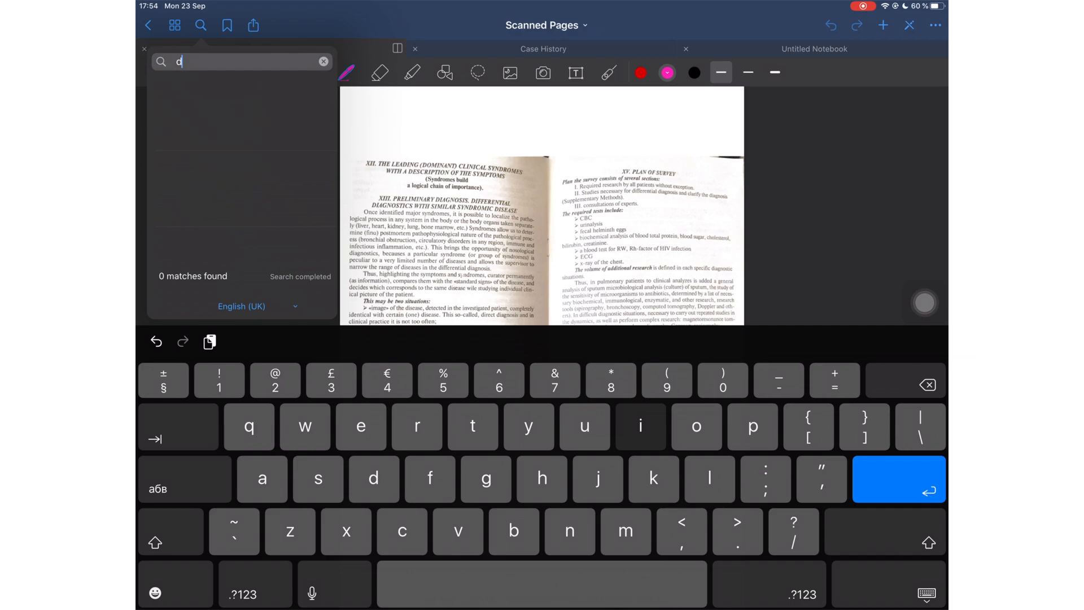
text(iagnosis)
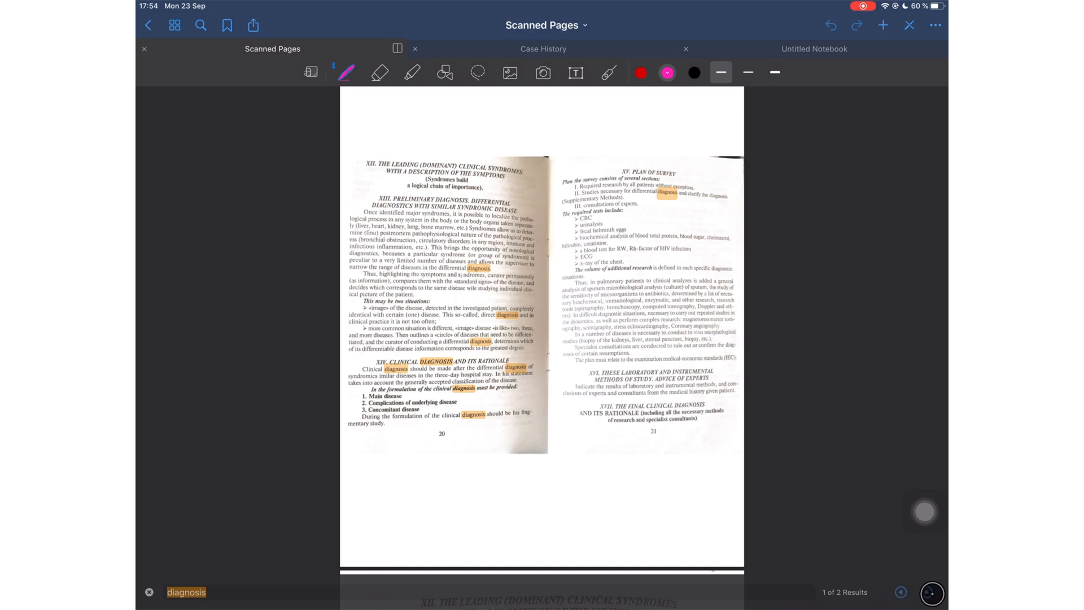
click(922, 591)
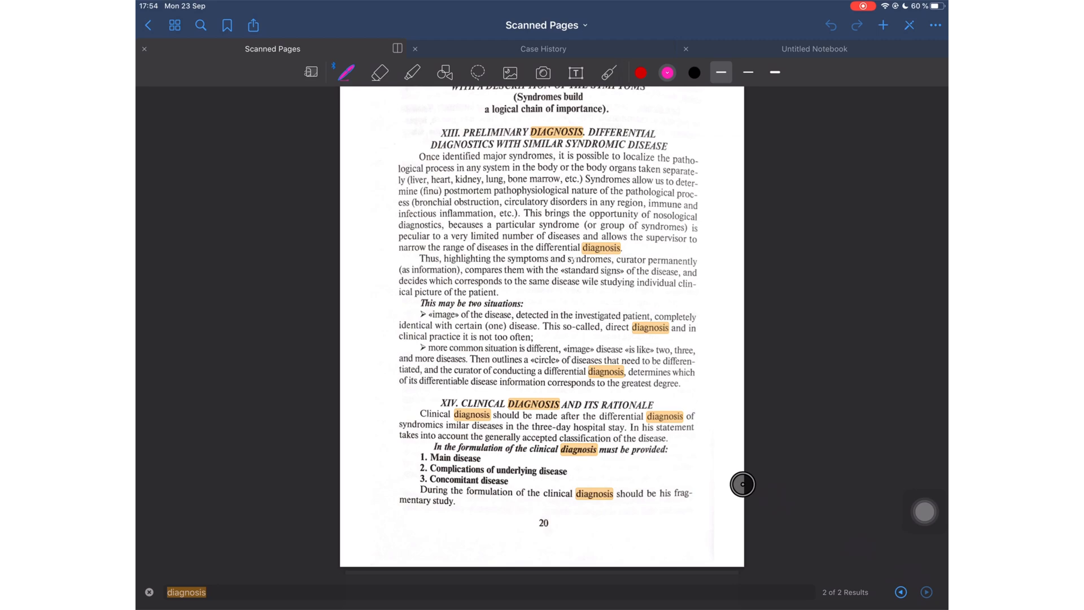
mouse_move(461, 385)
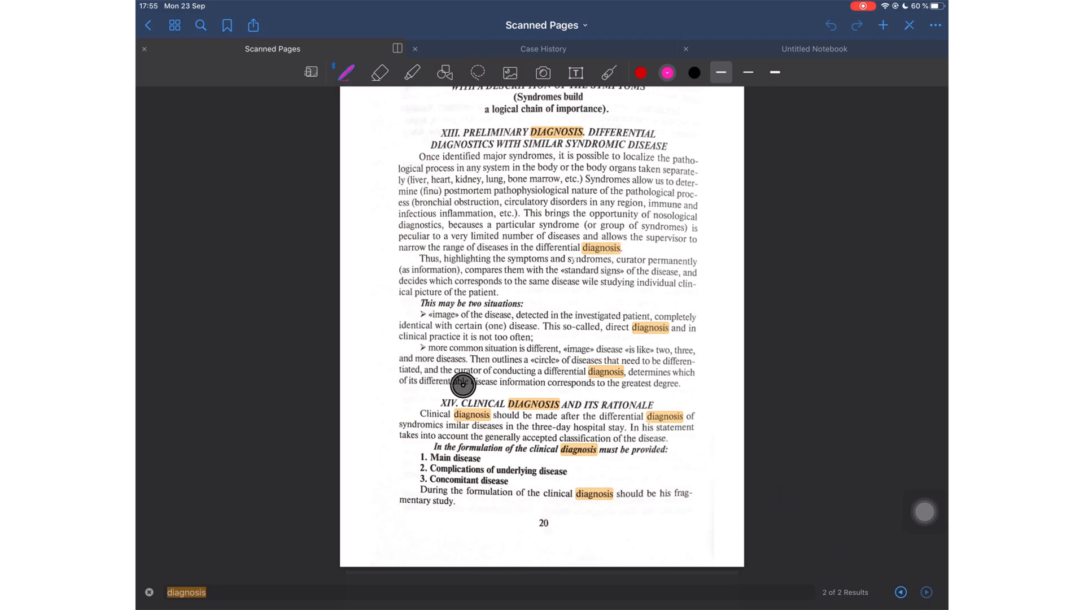
mouse_move(517, 112)
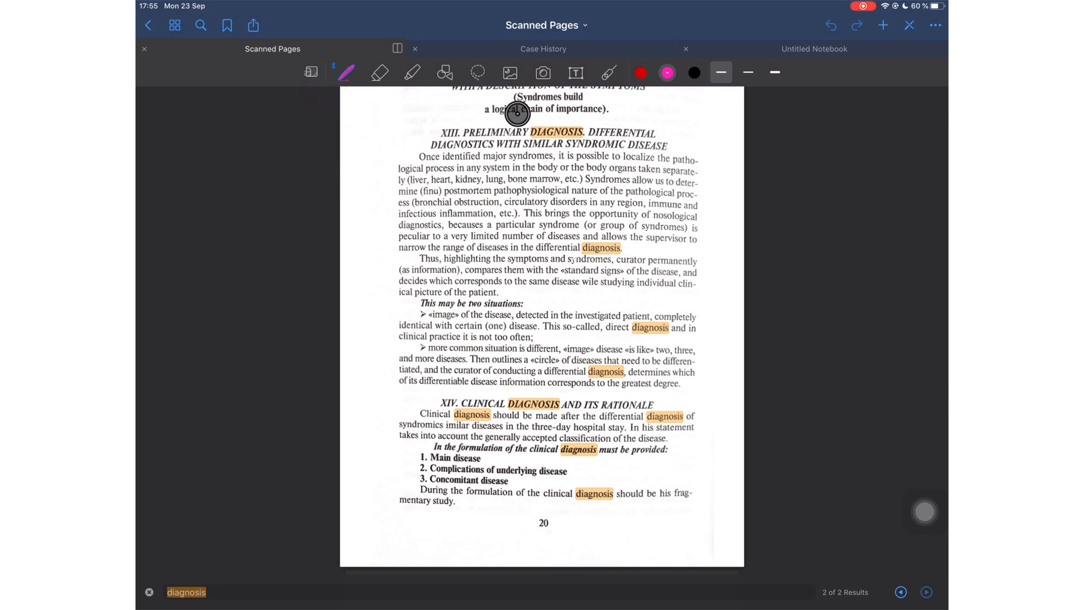
scroll(up, 3)
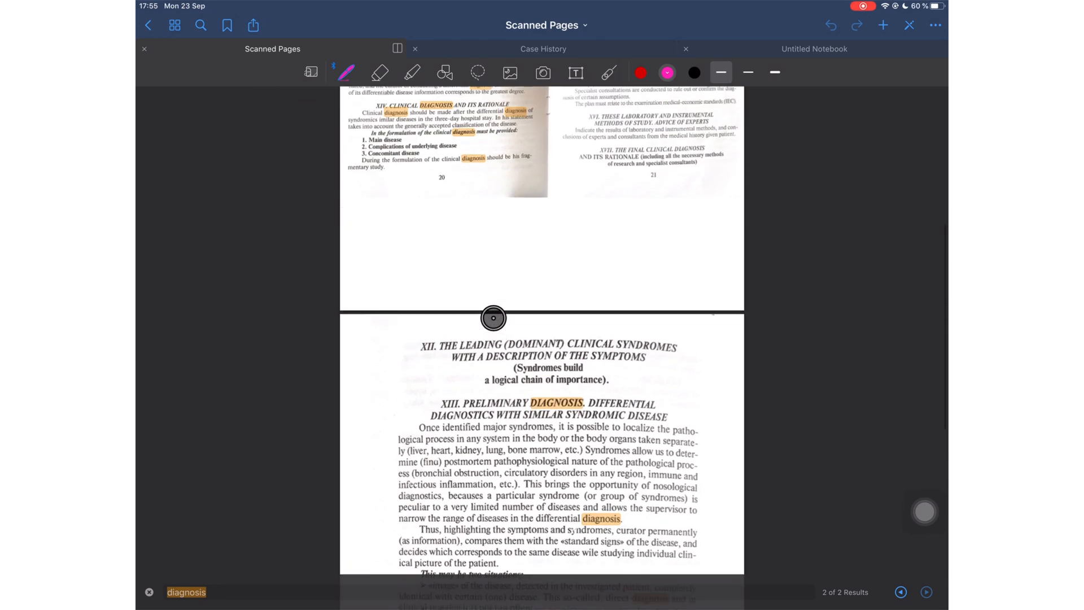
scroll(up, 3)
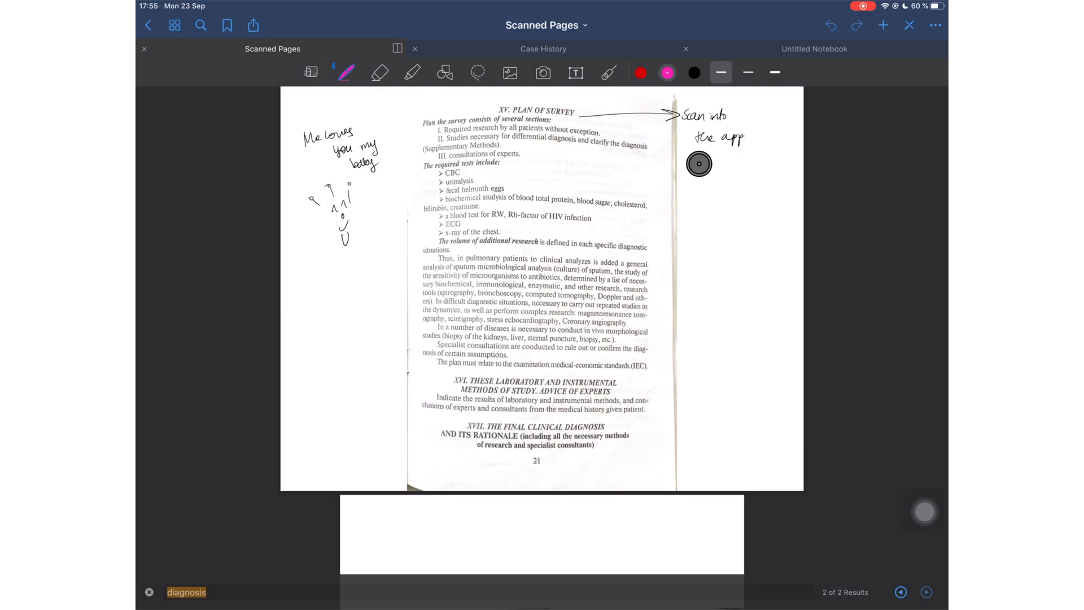
- View the Biochemical Analysis of Blood scan in Scanner Pro, then return to GoodNotes
click(936, 26)
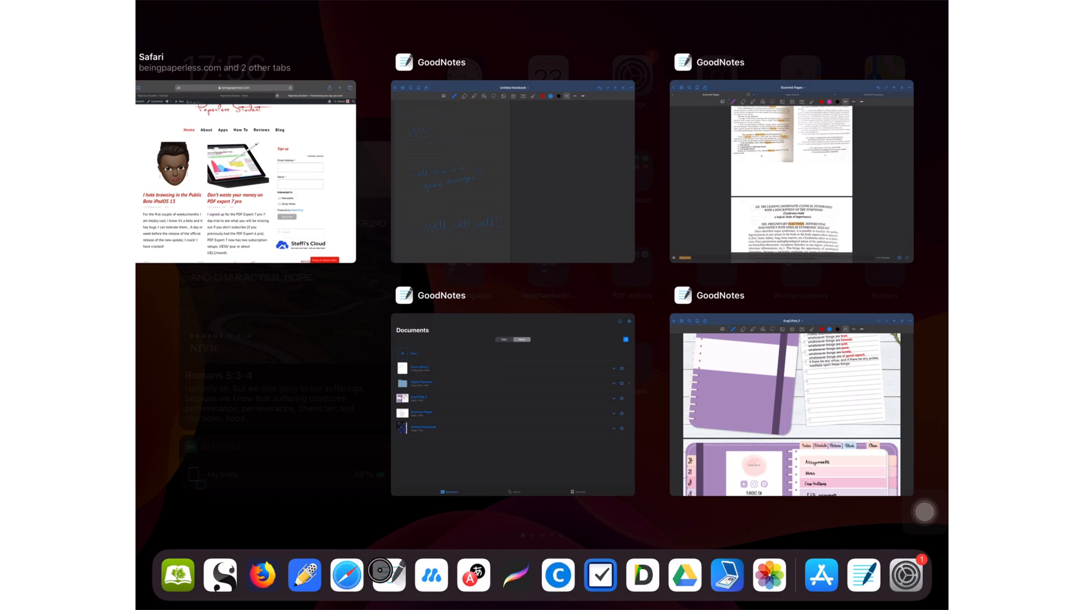
mouse_move(725, 575)
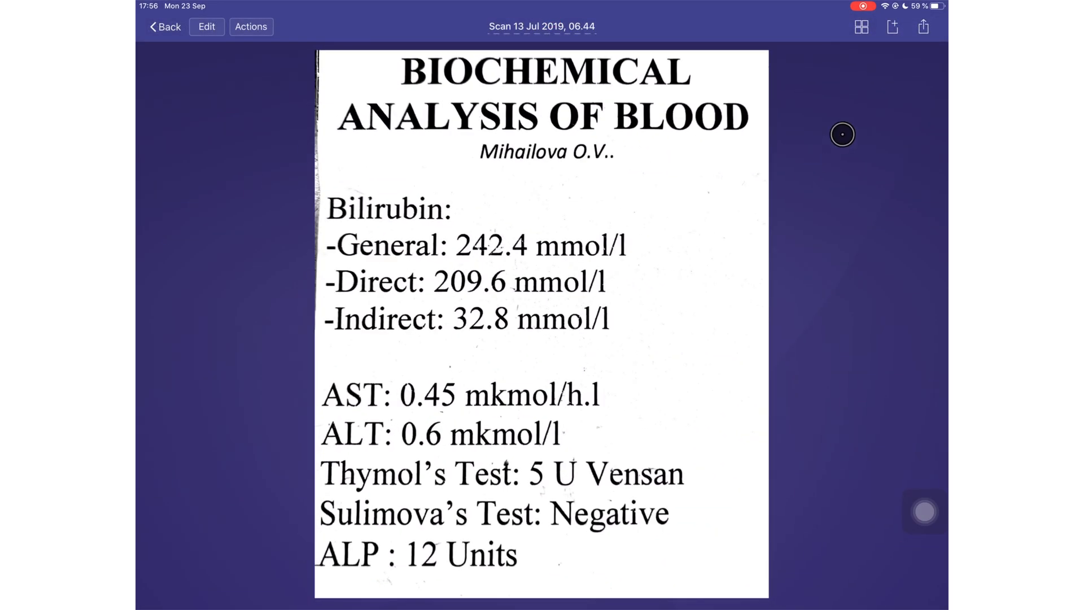
click(923, 26)
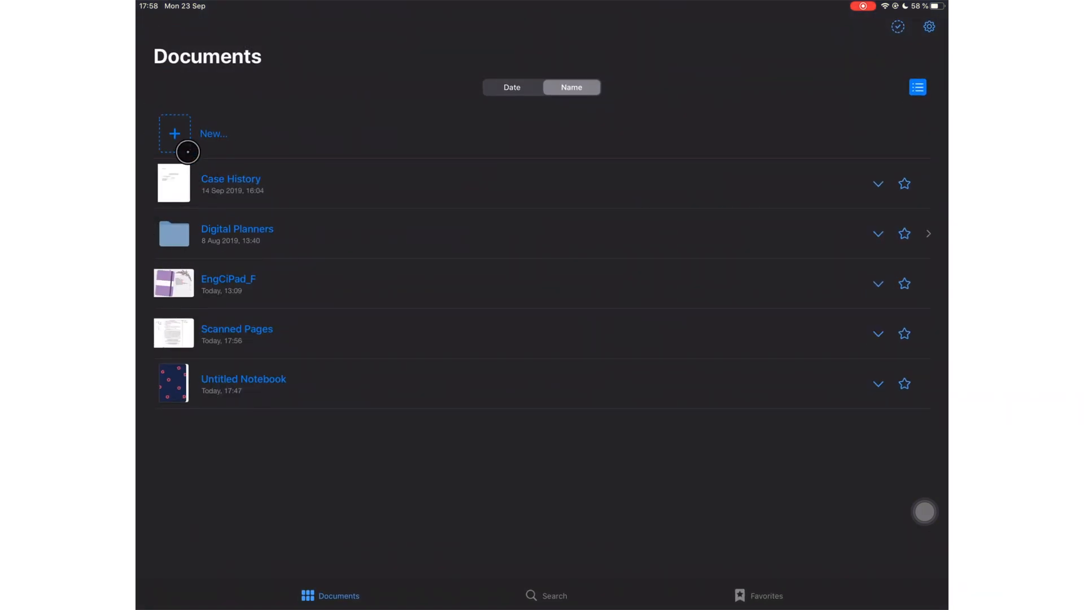
- Show Scanned Pages' add-page options, then launch GoodNotes 4 from the Note-taking apps folder
click(174, 133)
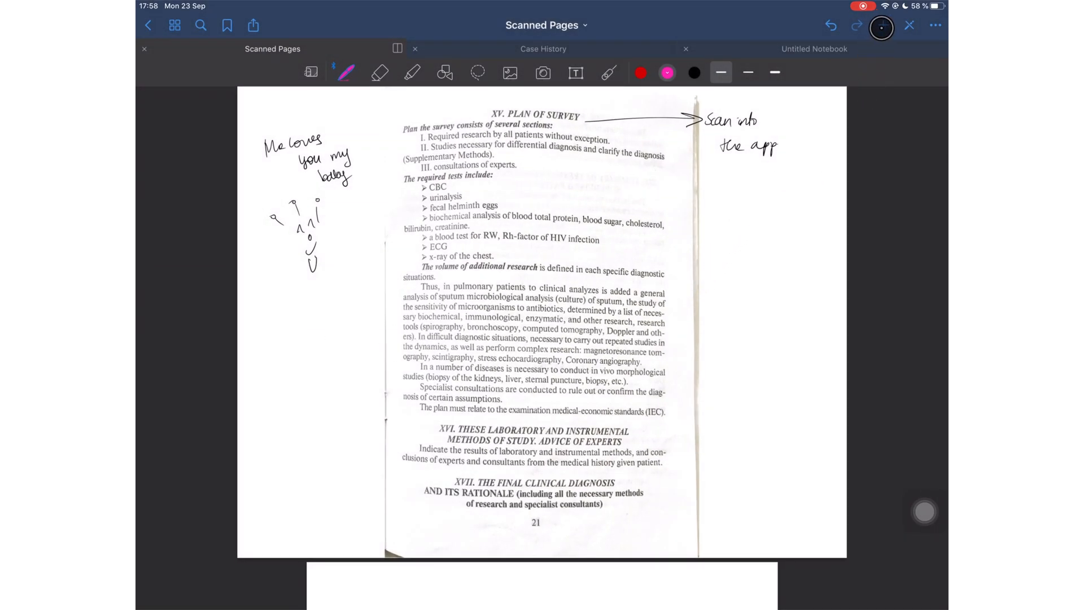
click(881, 26)
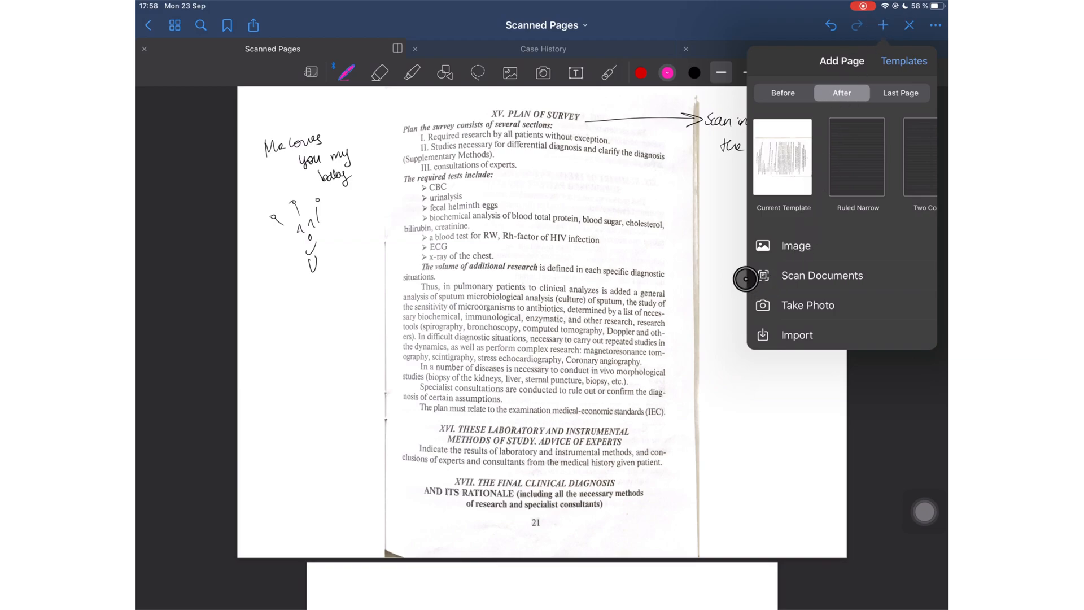
scroll(left, 3)
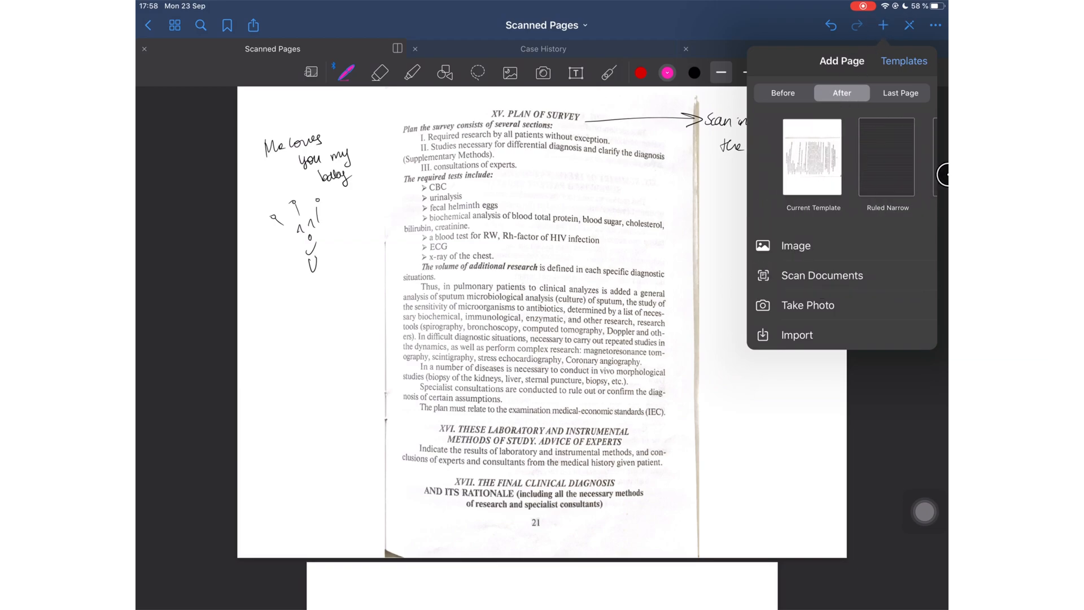
scroll(left, 3)
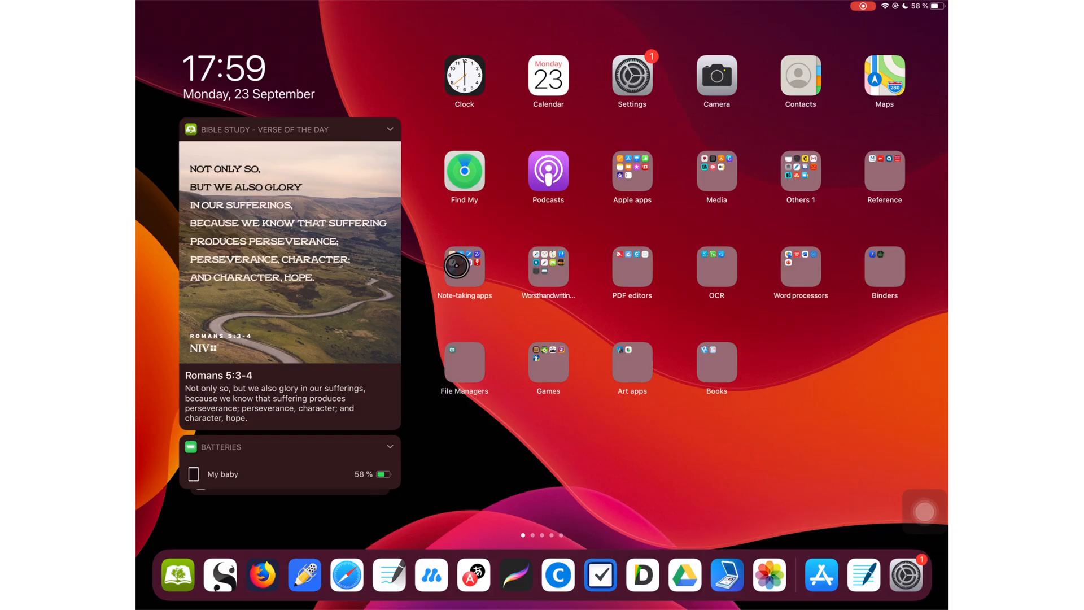
click(464, 266)
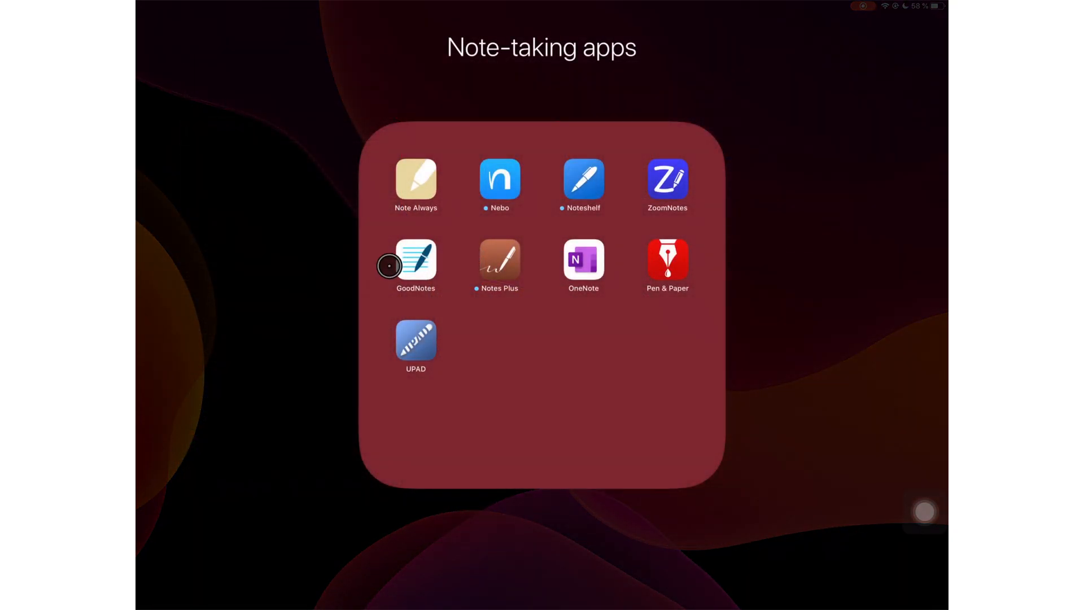
click(416, 262)
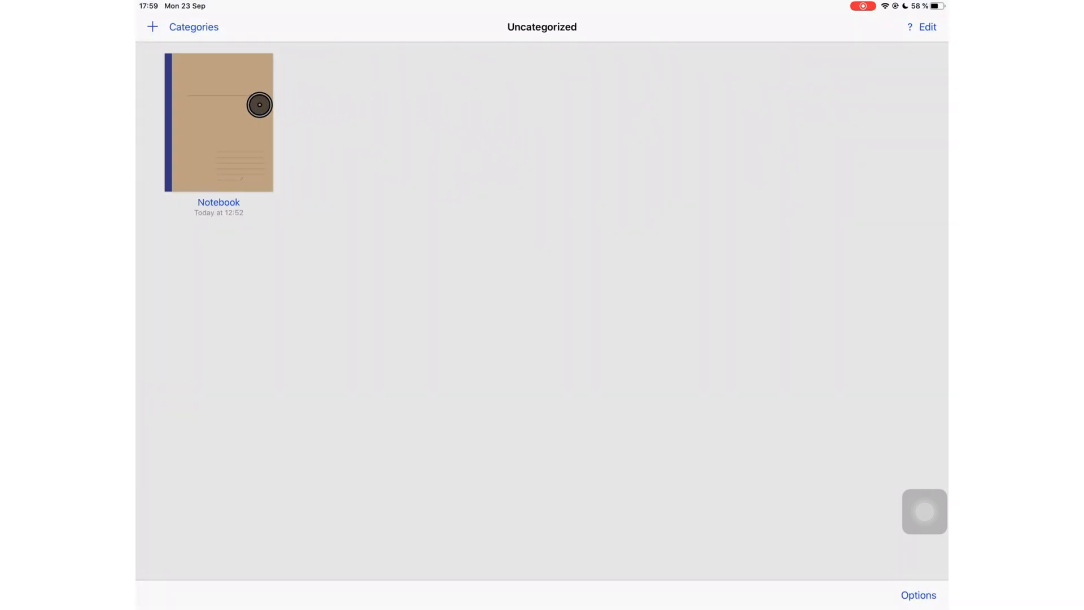
mouse_move(924, 600)
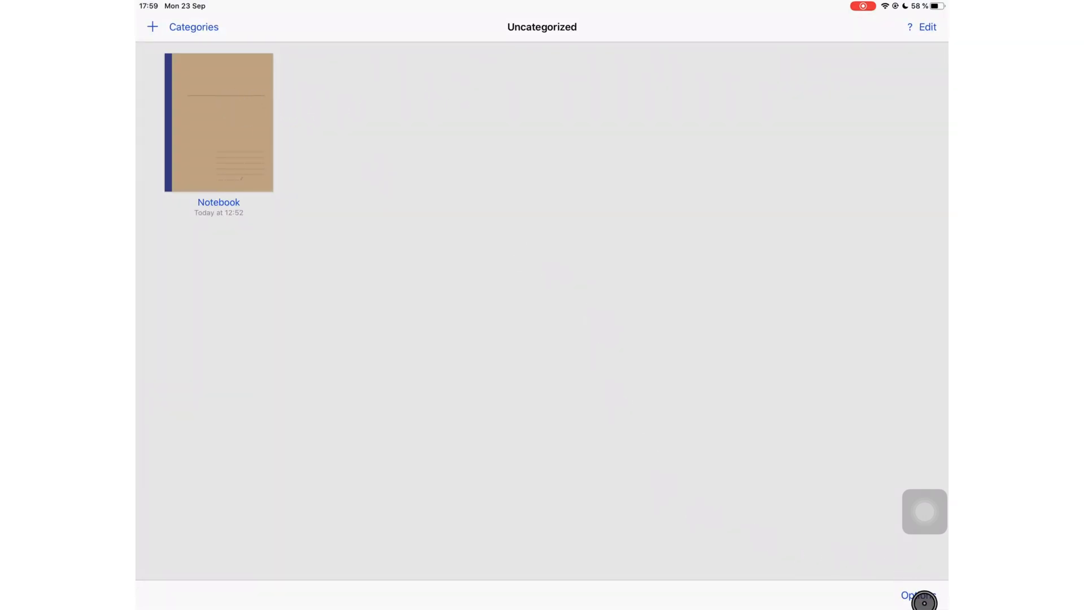
click(918, 595)
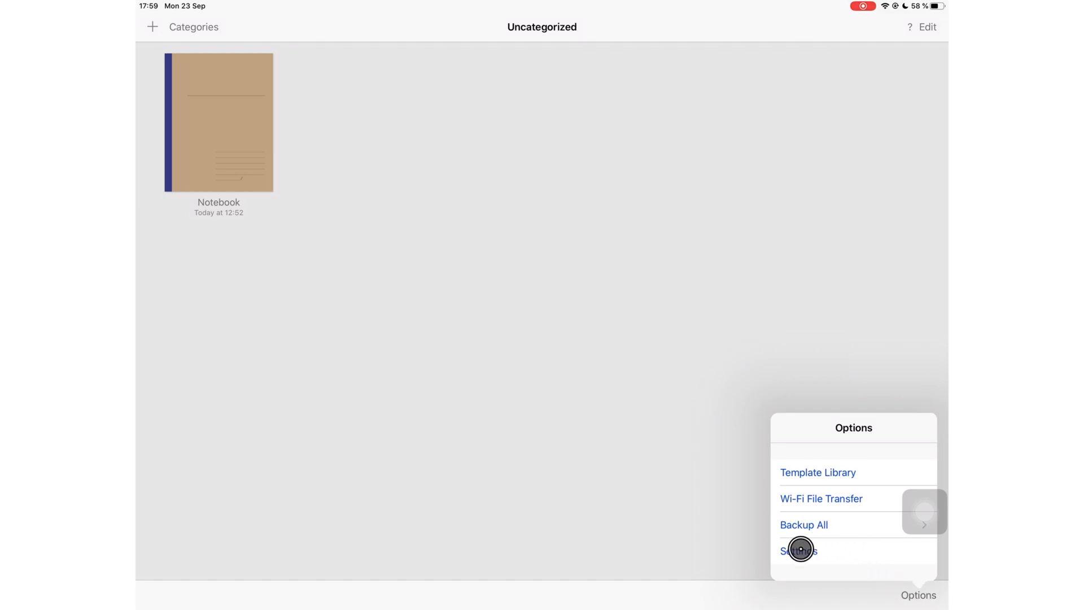
click(798, 549)
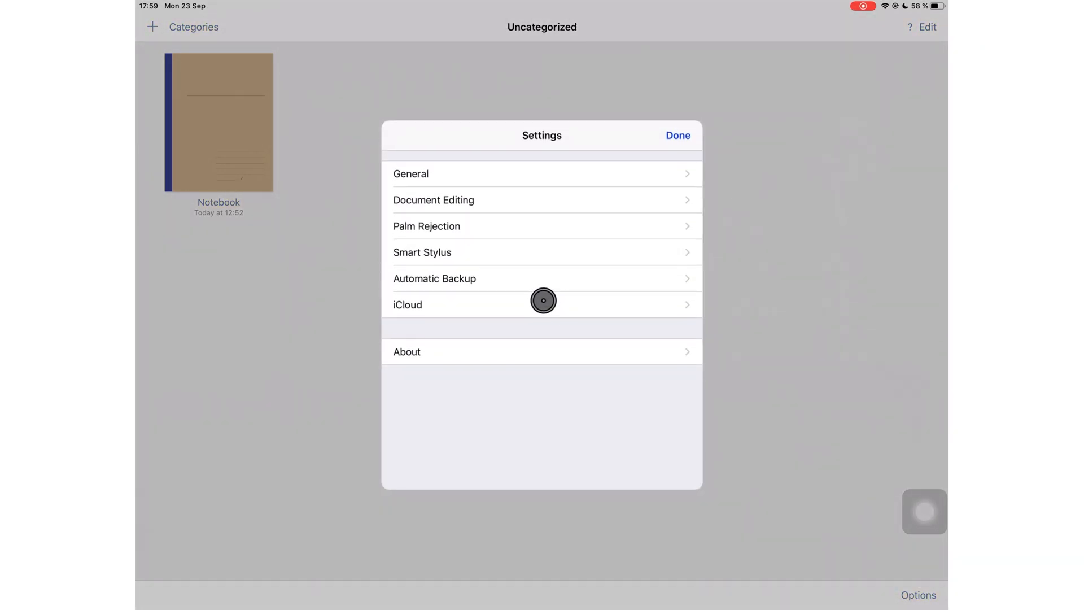
click(411, 174)
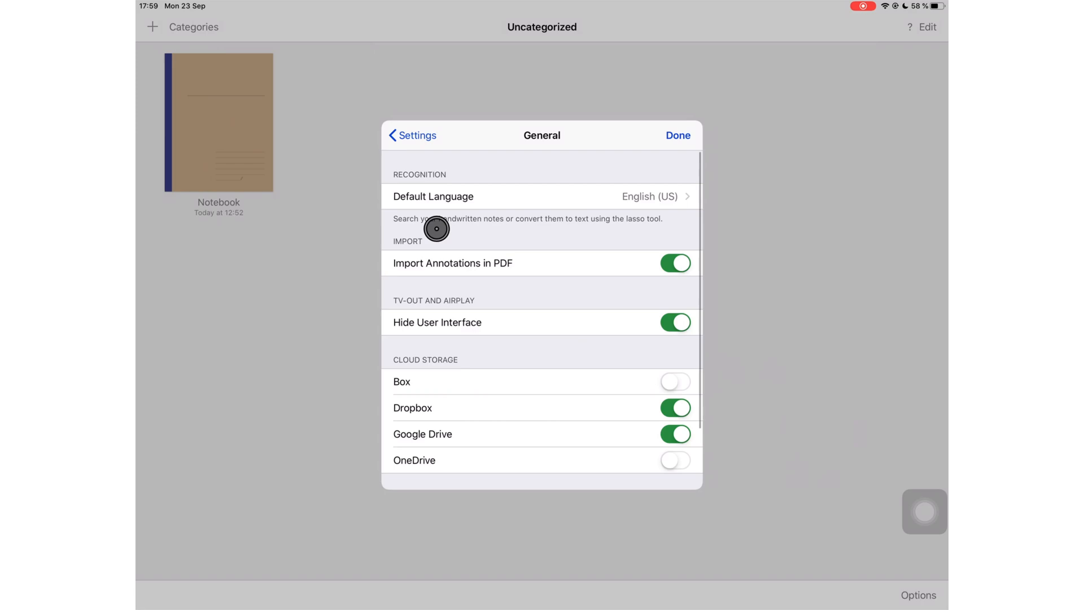
scroll(down, 3)
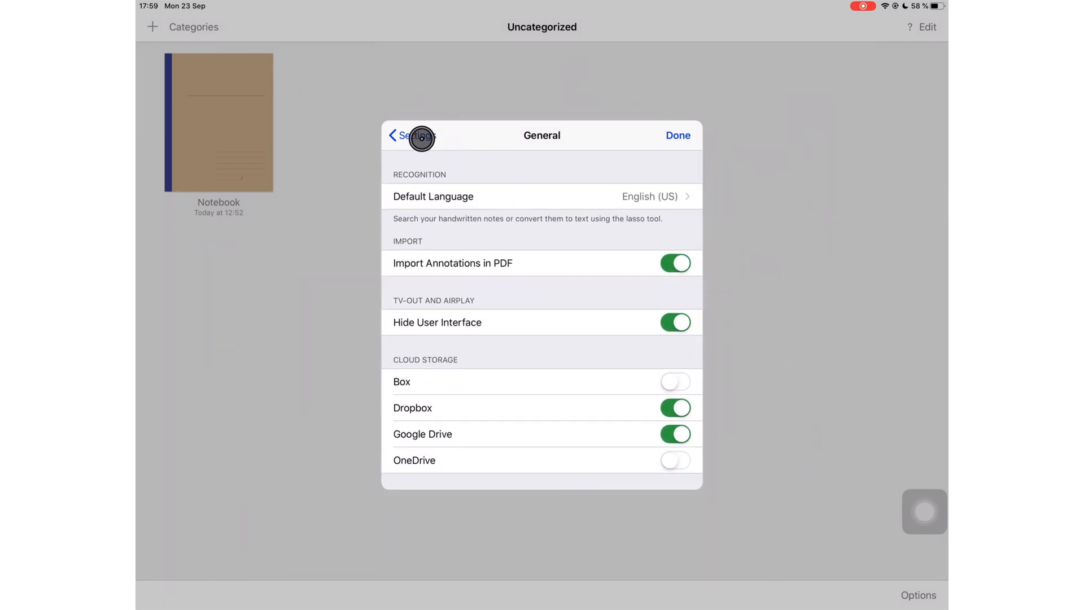
click(407, 135)
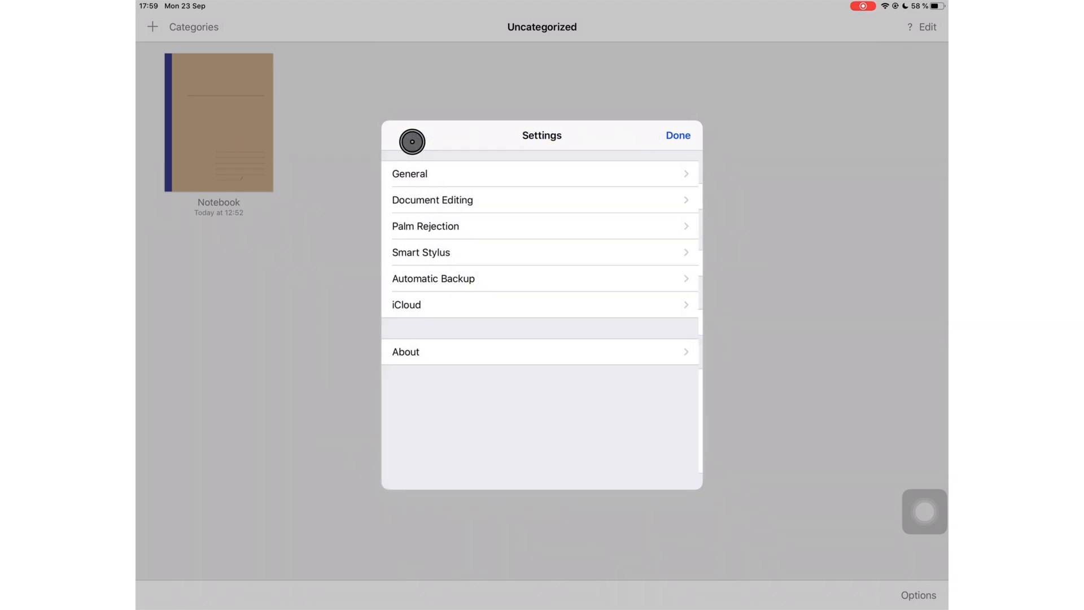
click(676, 135)
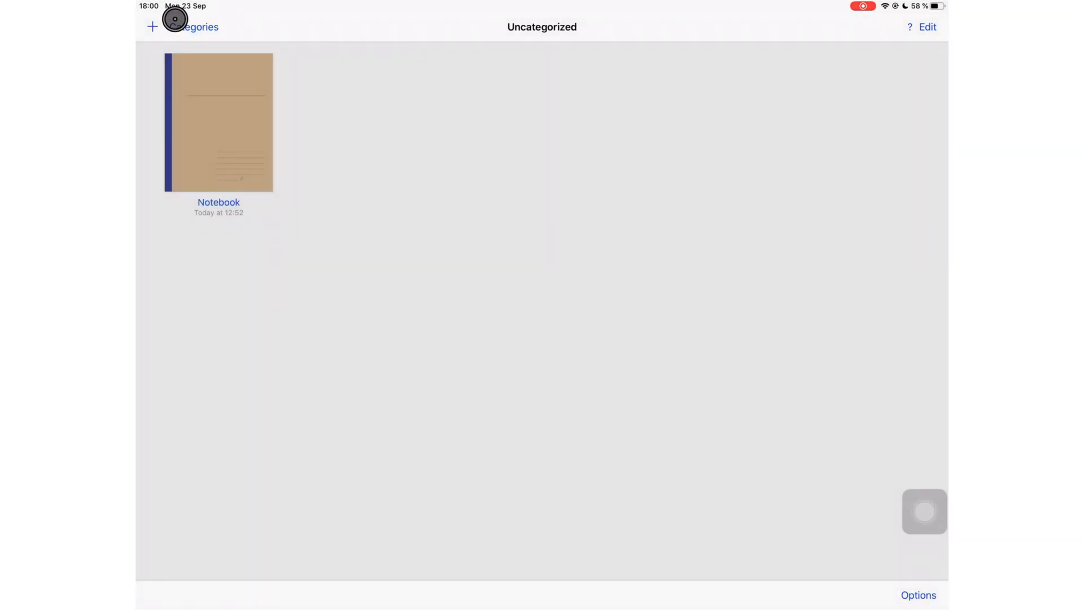
mouse_move(310, 582)
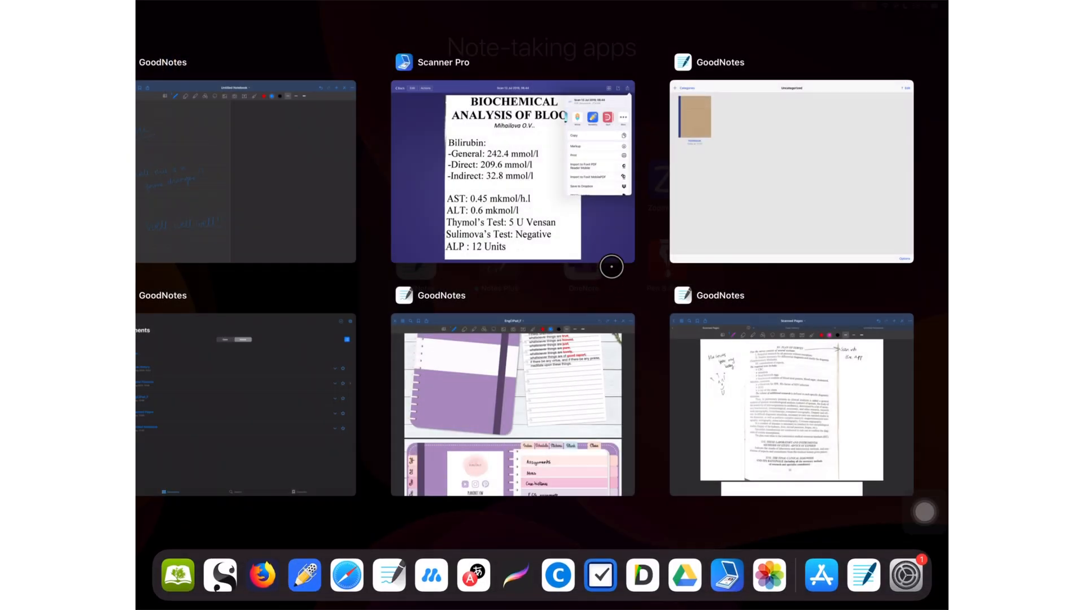
mouse_move(840, 593)
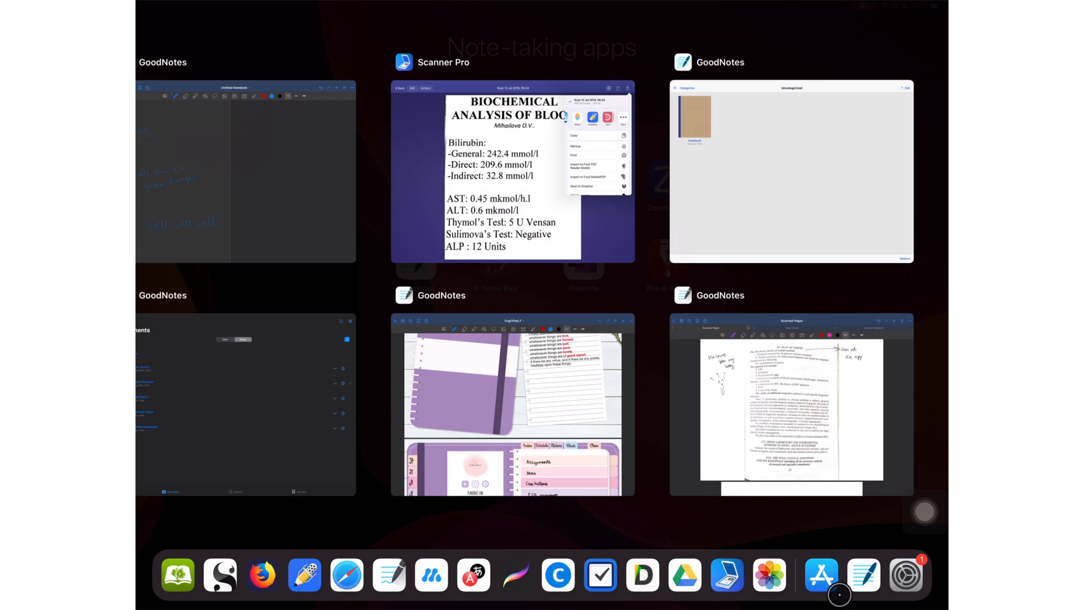
- Launch the App Store from the Dock to its Today page featuring GoodNotes 5
click(819, 574)
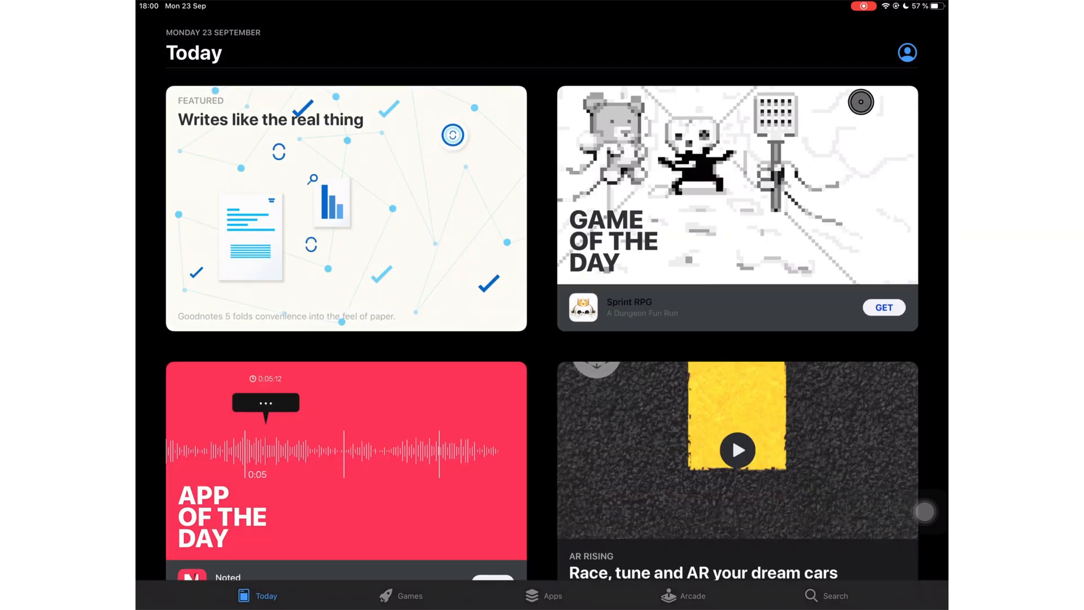